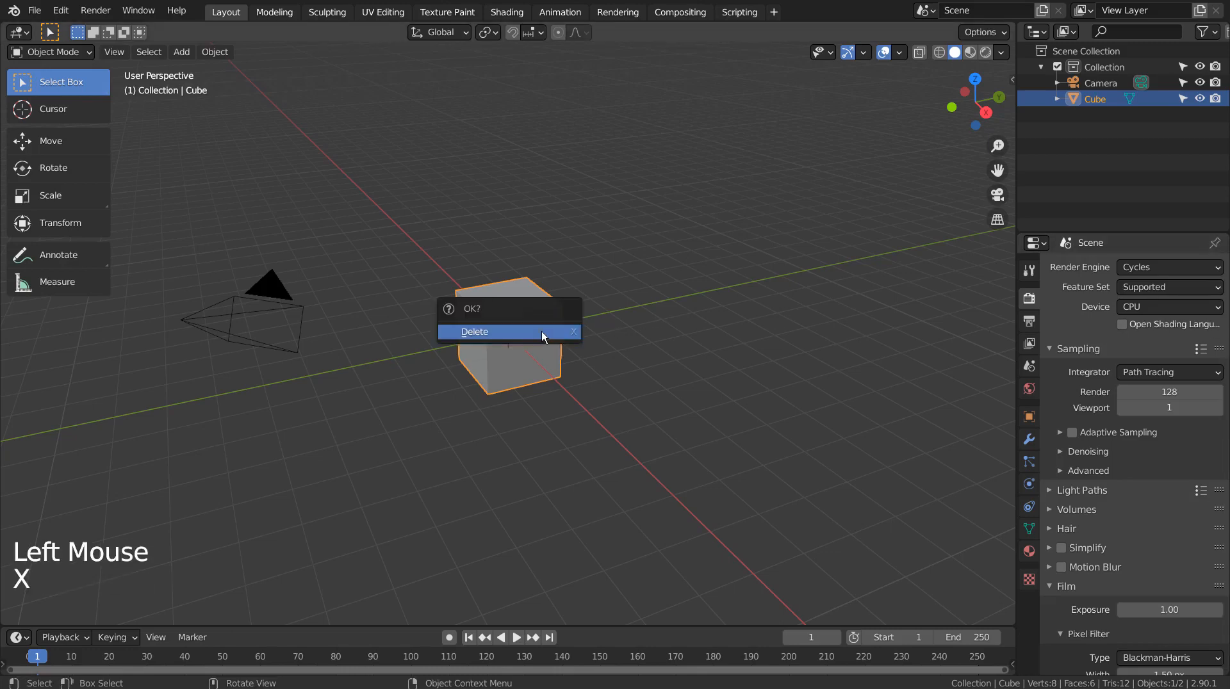
# Delete the default cube and add a Honeycomb mesh from Mesh > Extras
pyautogui.click(474, 331)
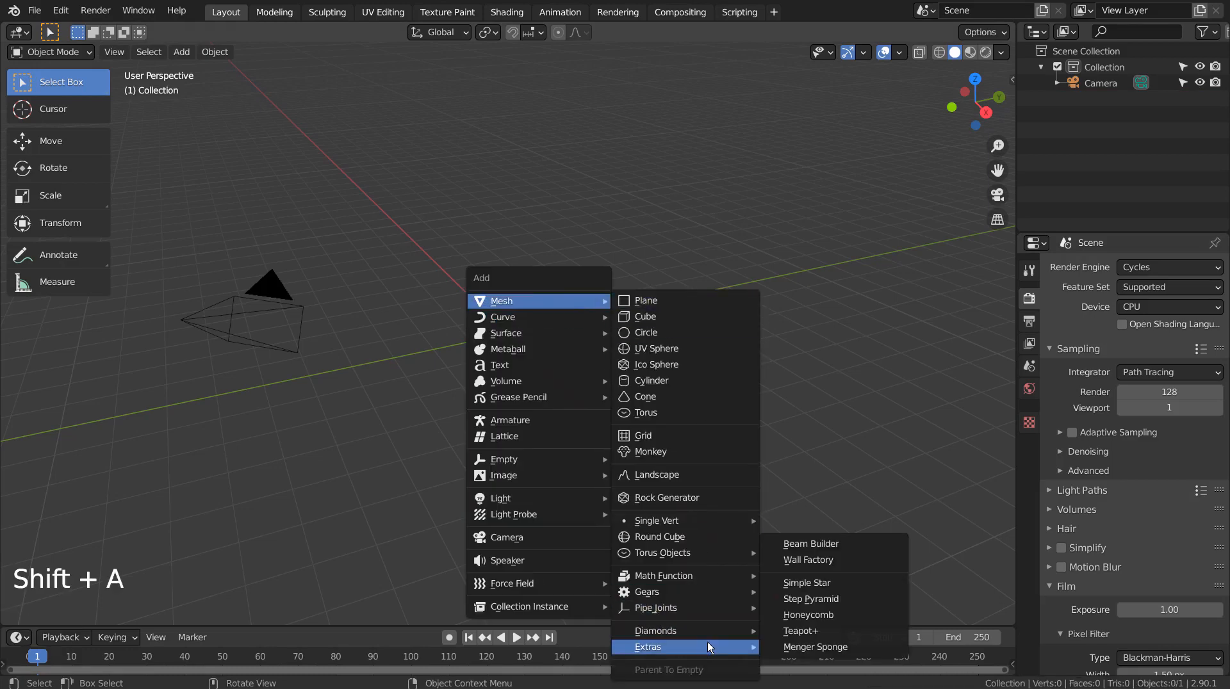
pyautogui.moveTo(809, 615)
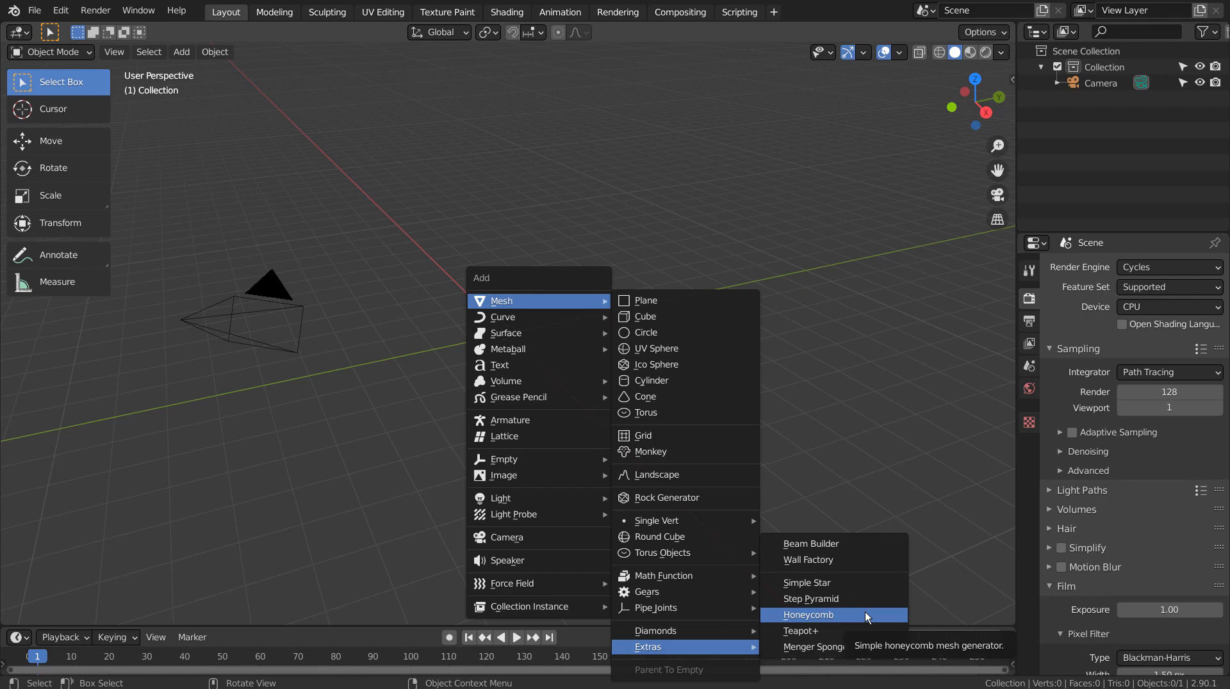
pyautogui.click(809, 615)
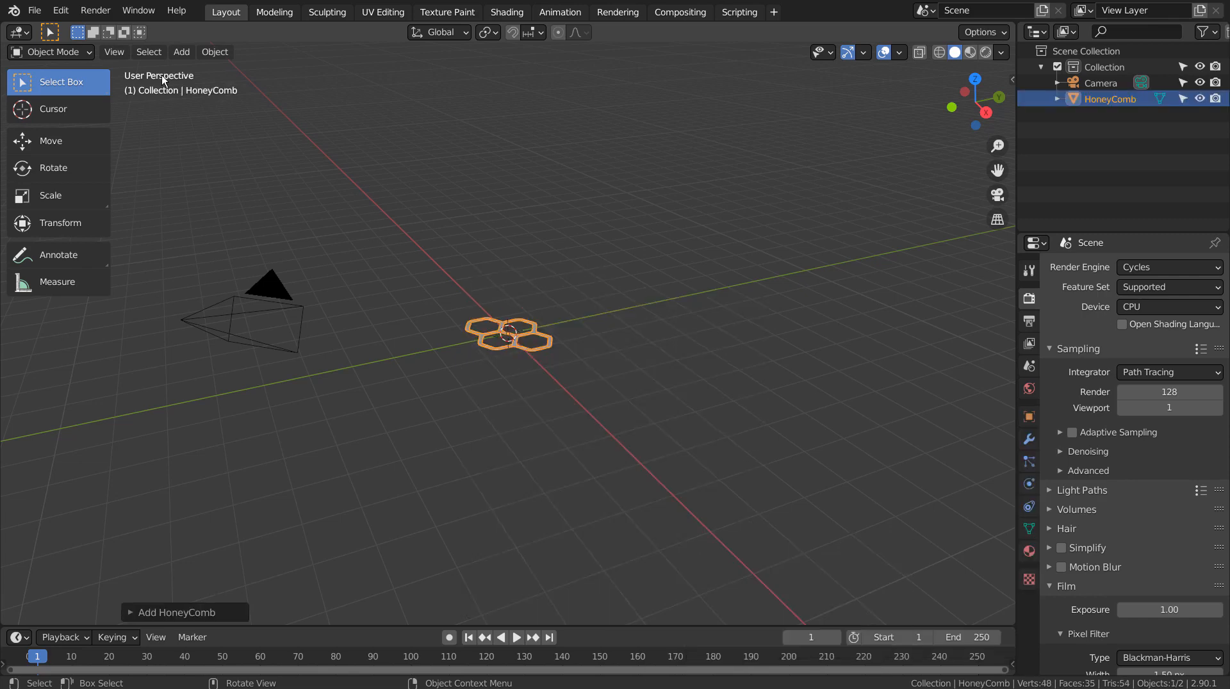
pyautogui.click(60, 10)
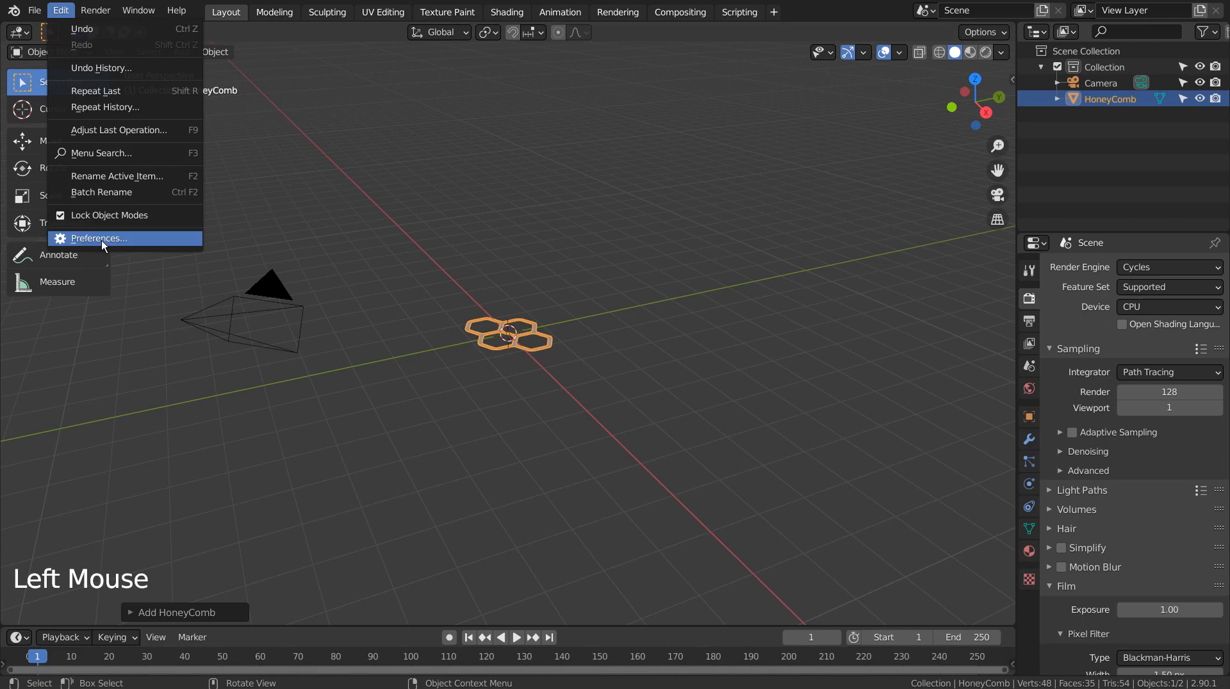
pyautogui.click(97, 238)
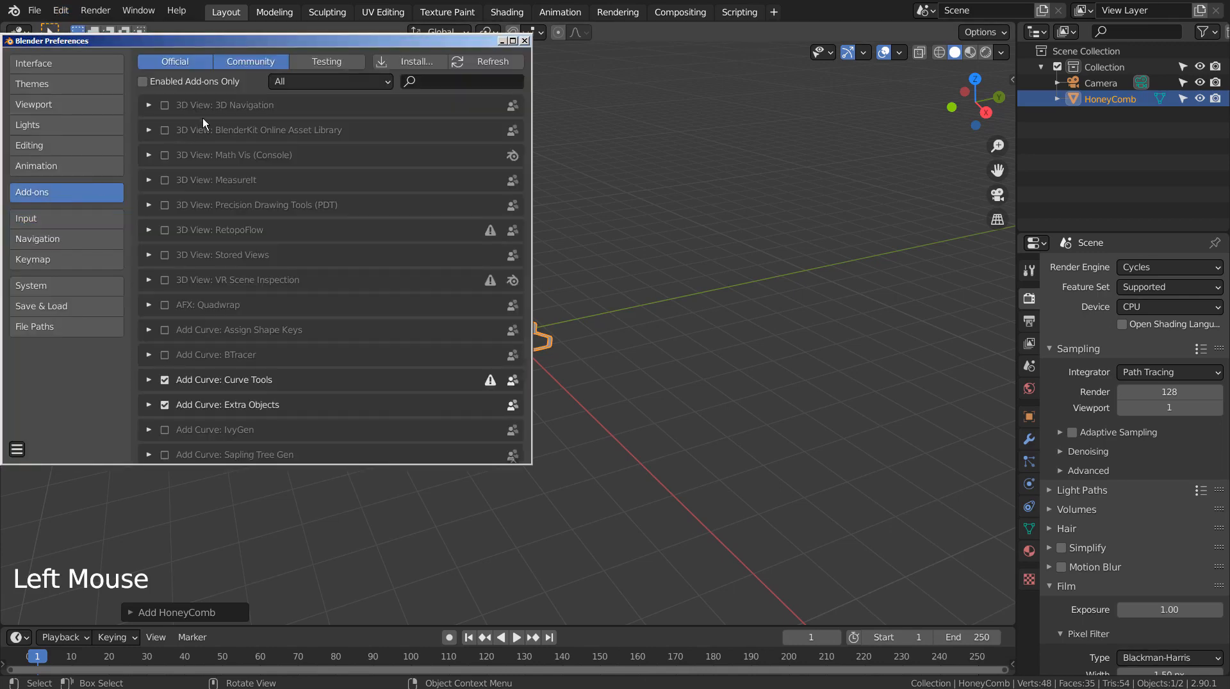
pyautogui.write('ex')
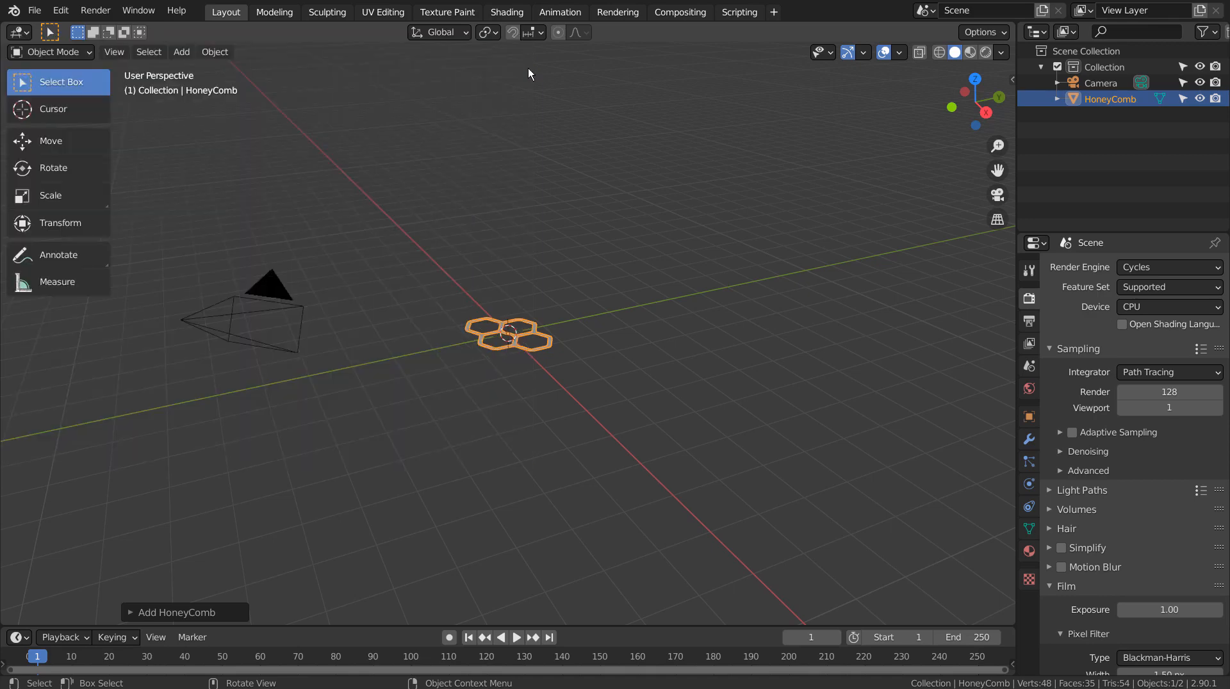
pyautogui.moveTo(180, 616)
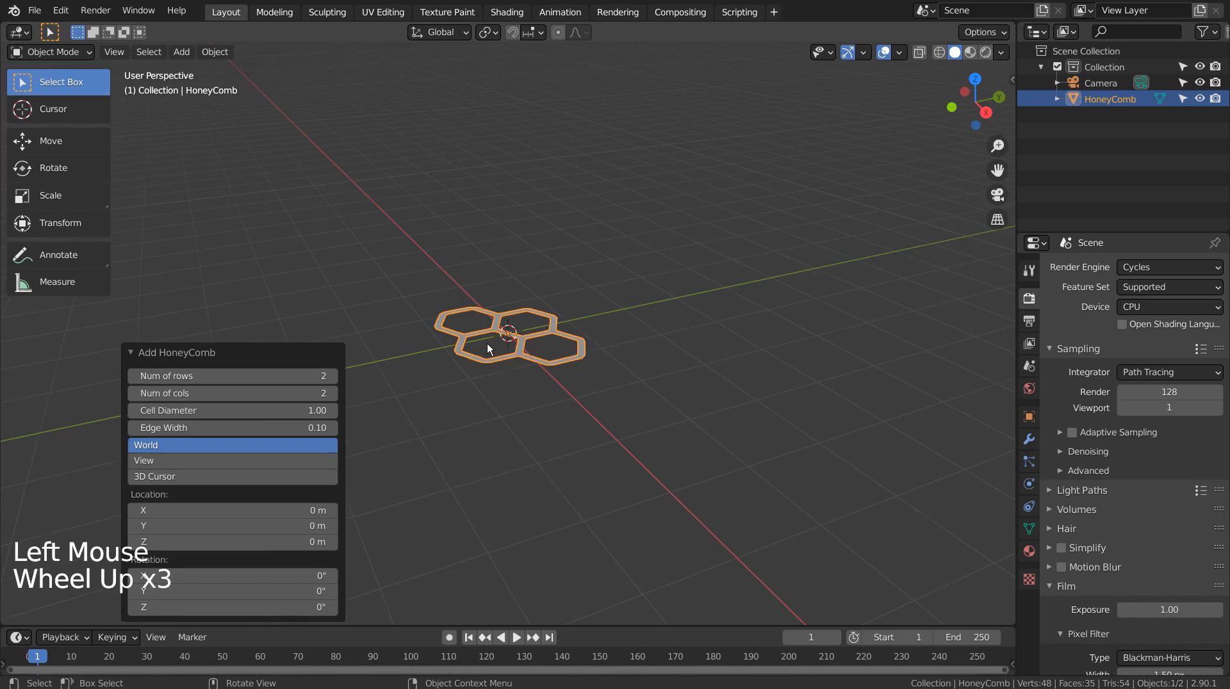
# In the Add HoneyComb panel set Edge Width 0.01 and 15 rows by 15 columns
pyautogui.scroll(3)
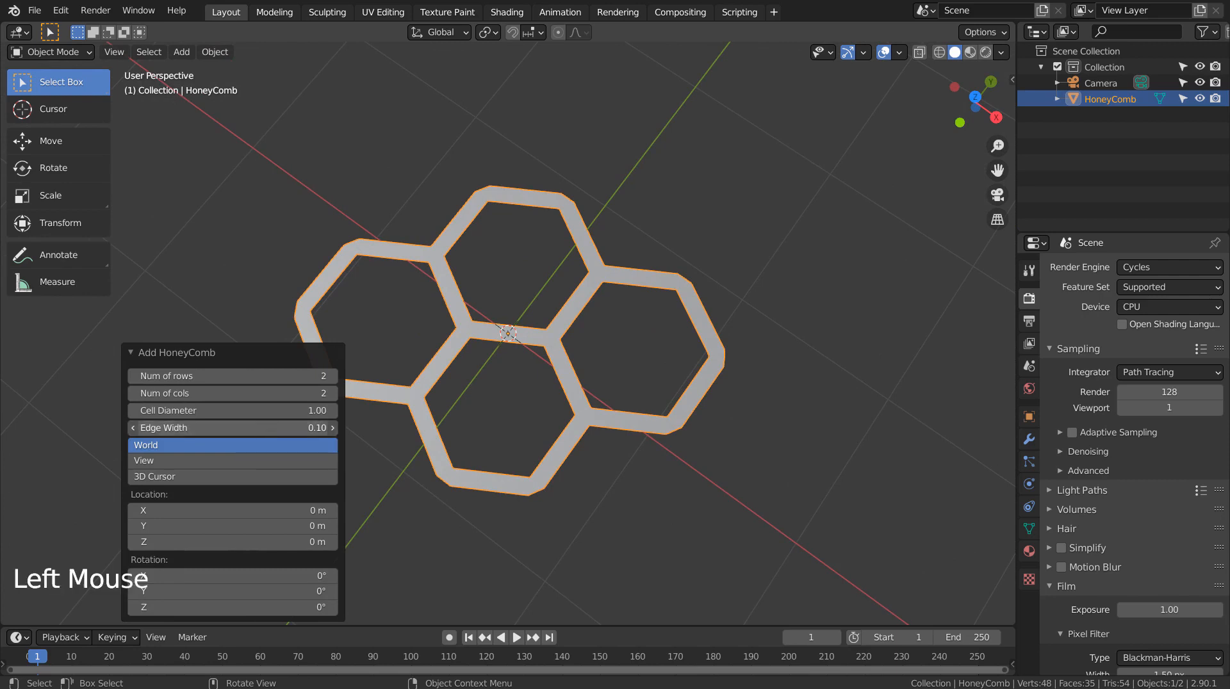
pyautogui.click(232, 428)
pyautogui.write('0.01')
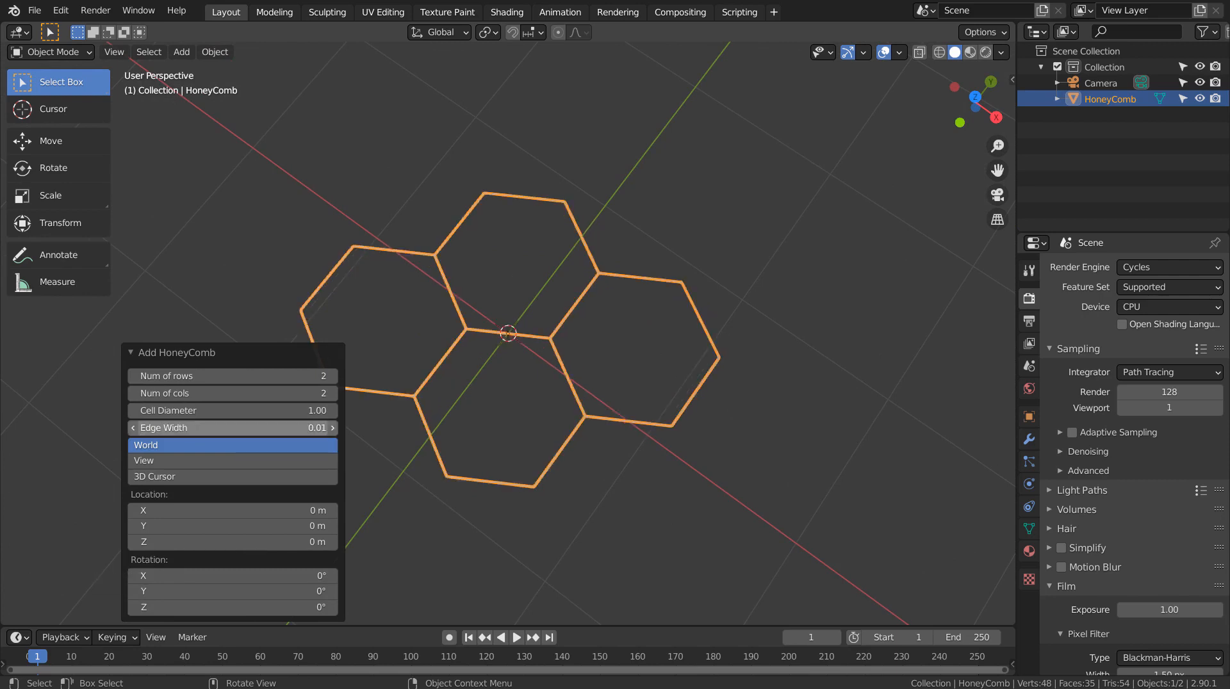
pyautogui.click(232, 376)
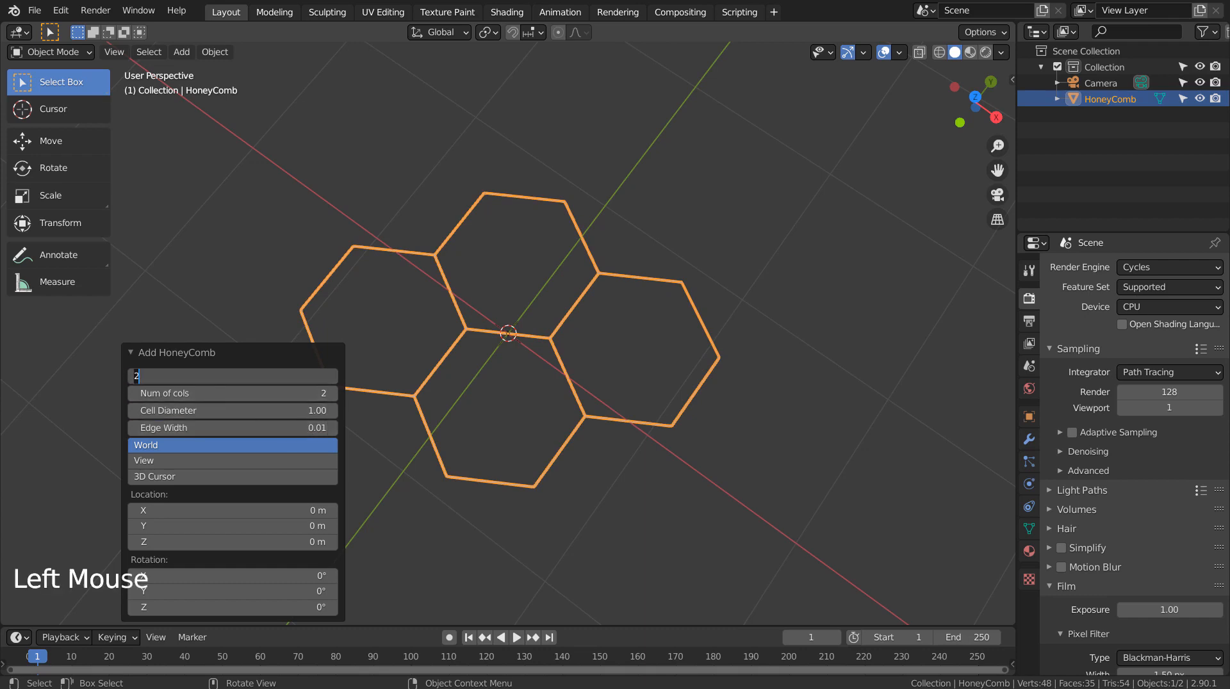
pyautogui.write('15')
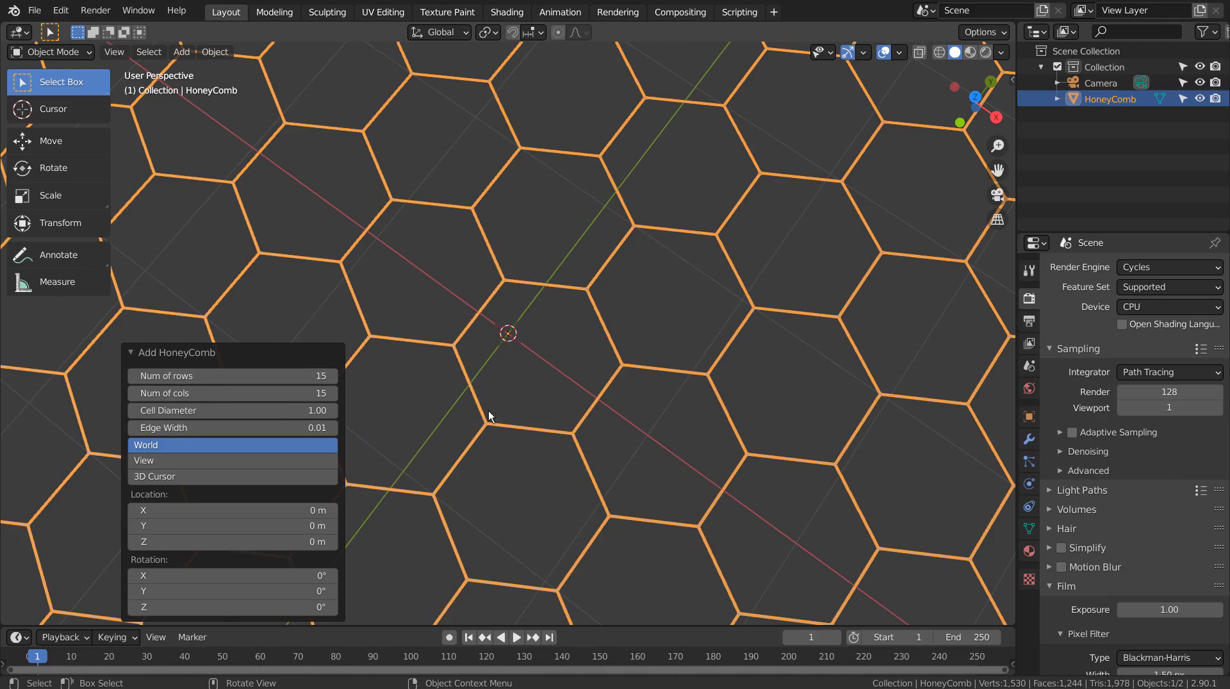
pyautogui.scroll(-3)
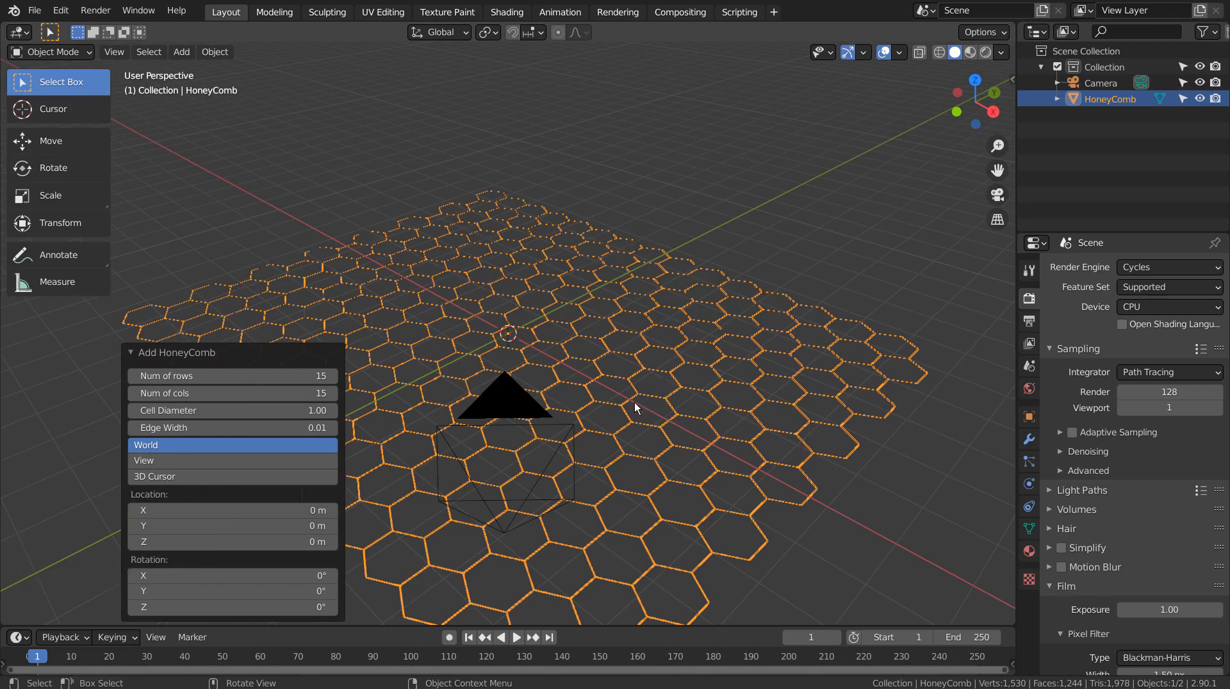
# Enter edit mode and select all hexagon faces matching one cell via Select Similar > Area
pyautogui.press('Tab')
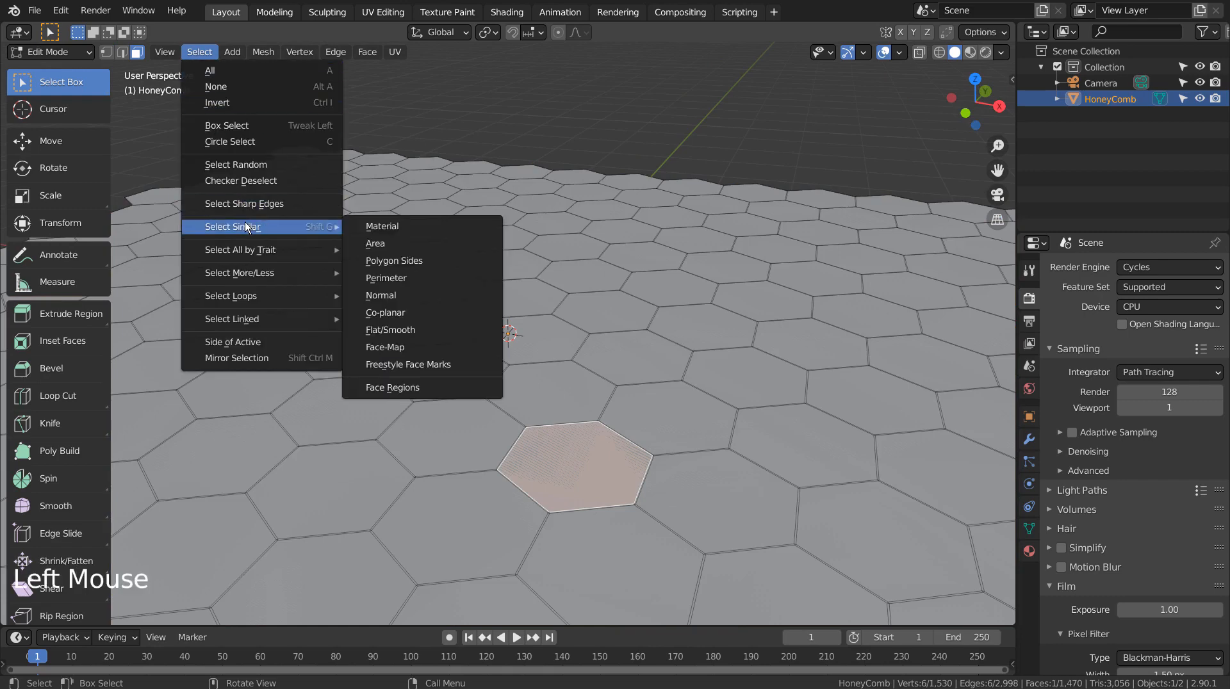
pyautogui.moveTo(375, 243)
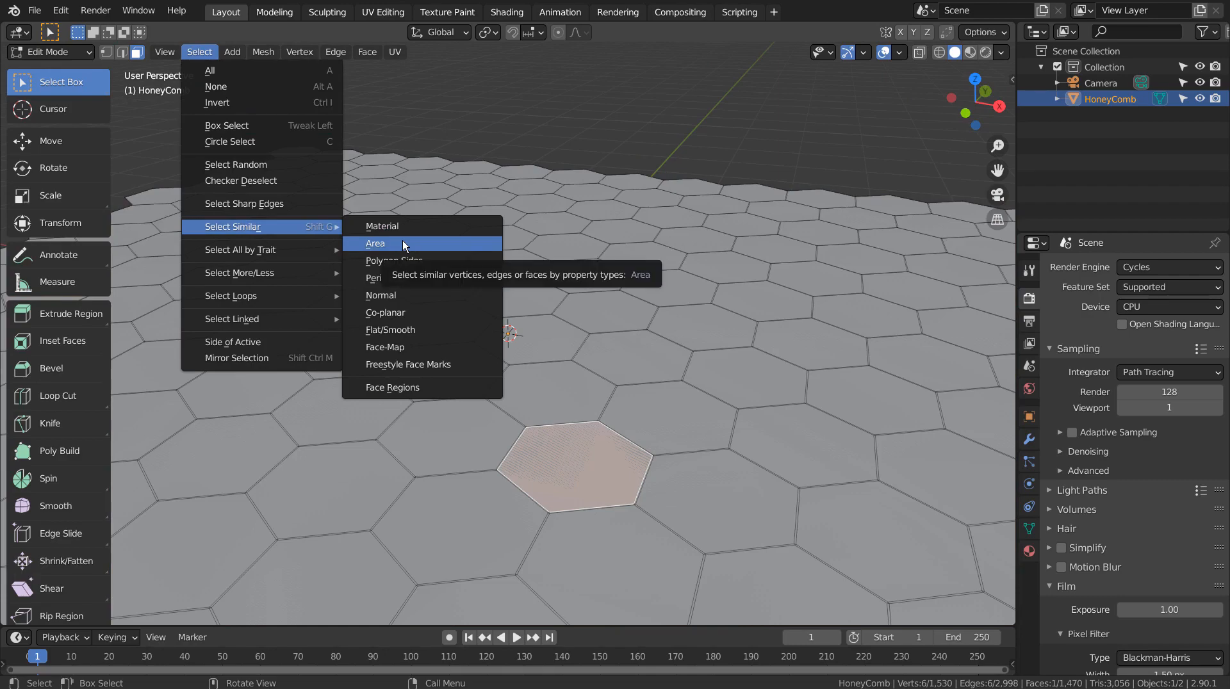
pyautogui.click(375, 244)
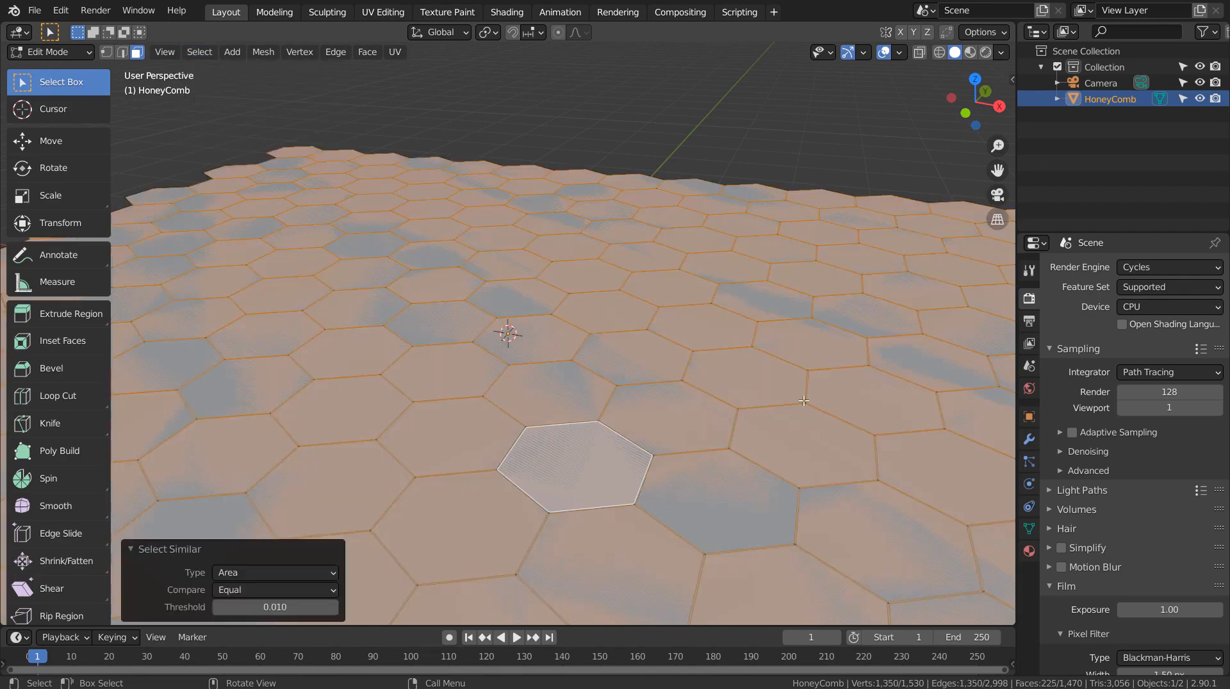
# Inset the selected cell faces and extrude them downward into hollow hexagonal cups
pyautogui.scroll(-3)
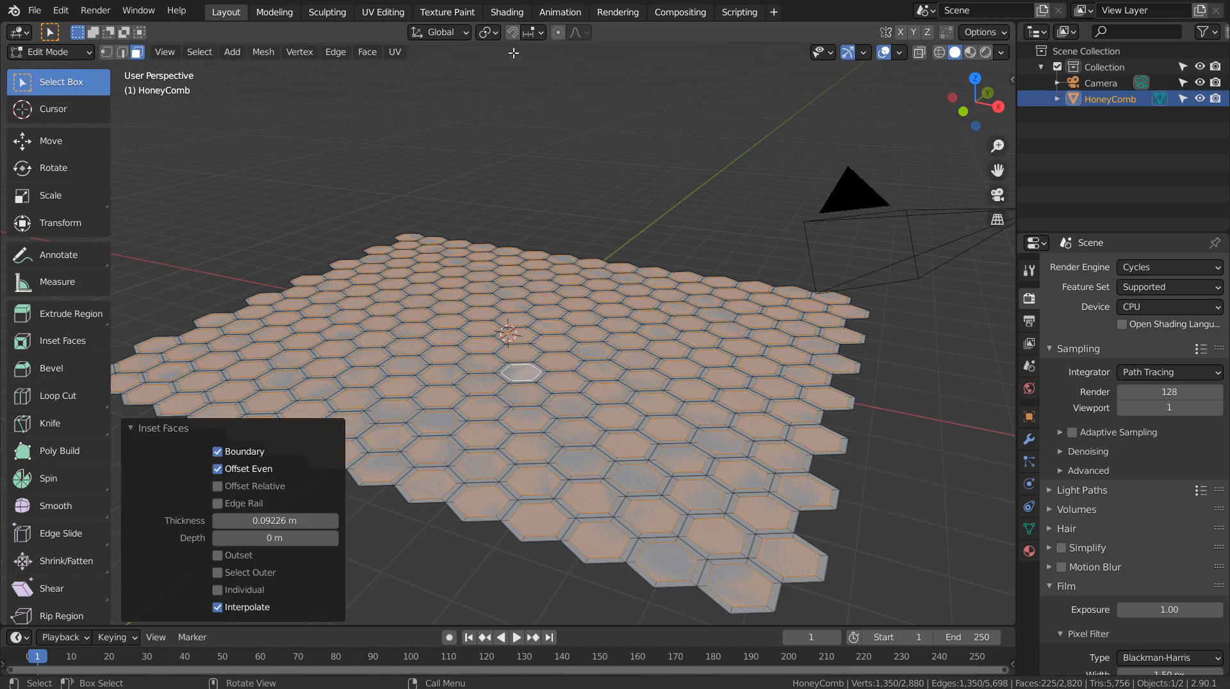
pyautogui.moveTo(750, 253)
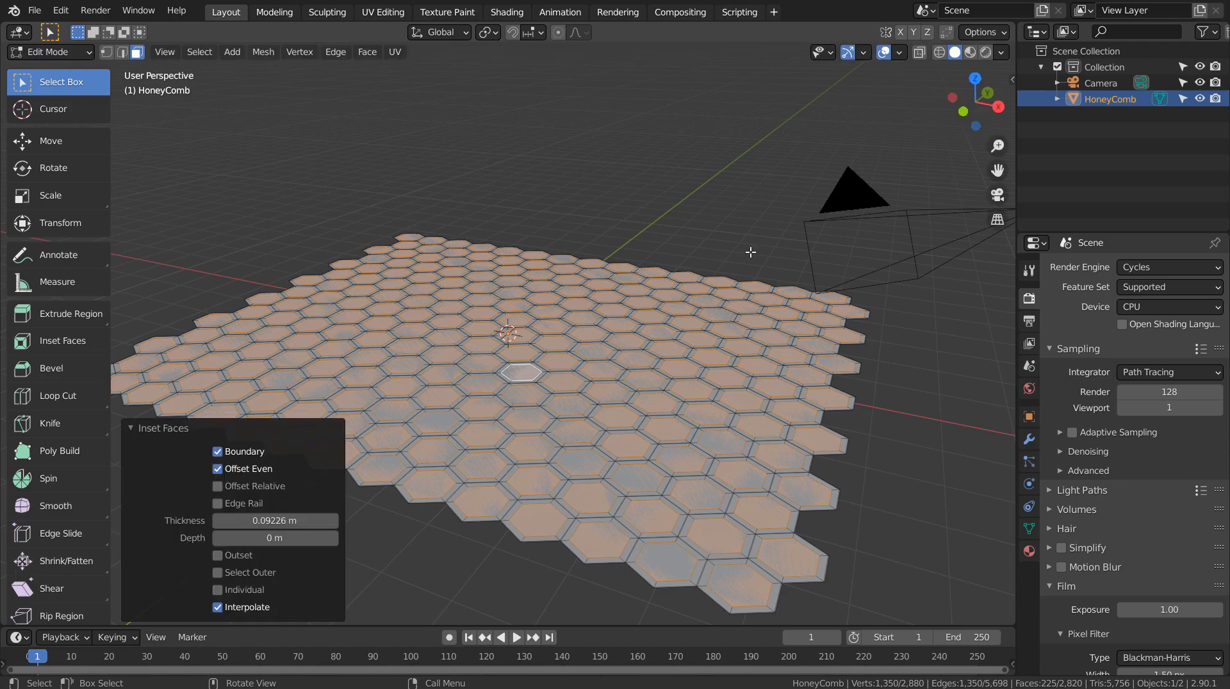
pyautogui.press('e')
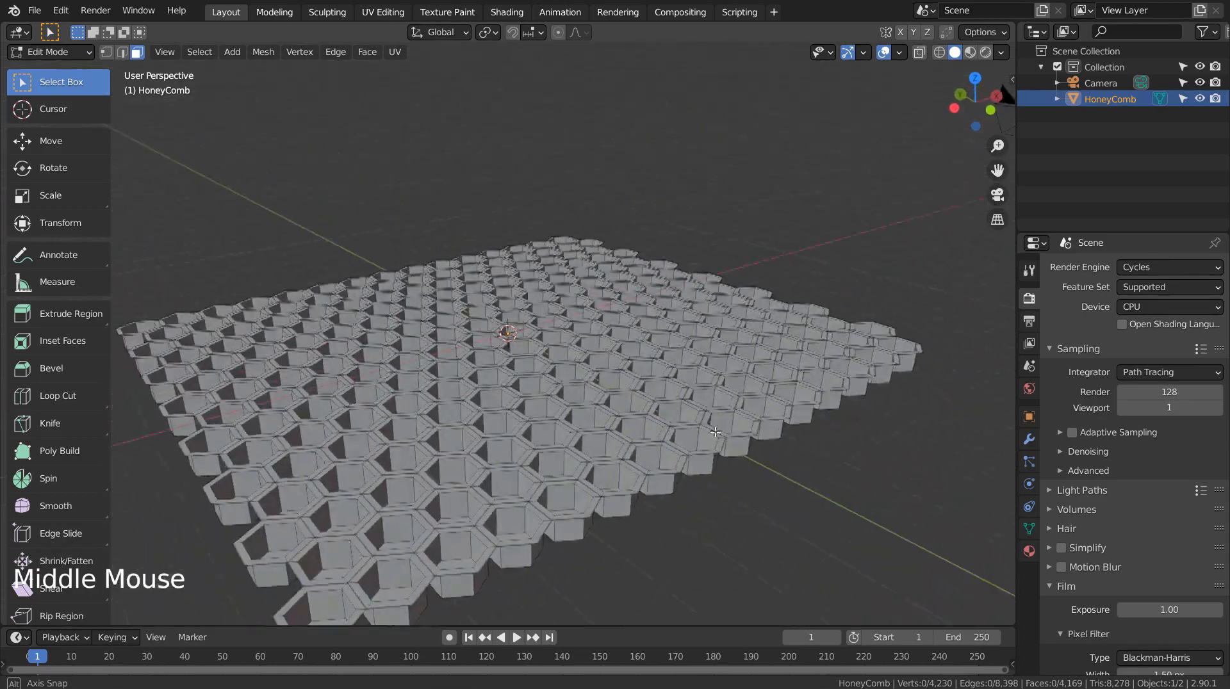
pyautogui.moveTo(706, 432); pyautogui.dragTo(588, 448)
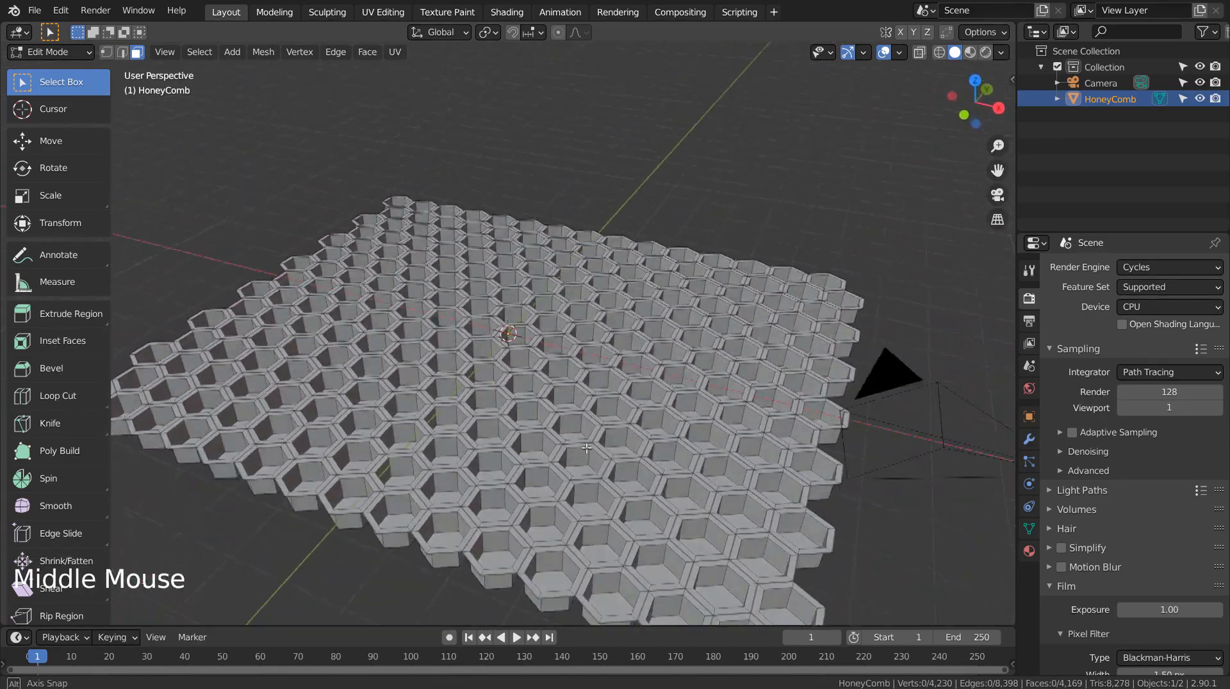
pyautogui.press('Tab')
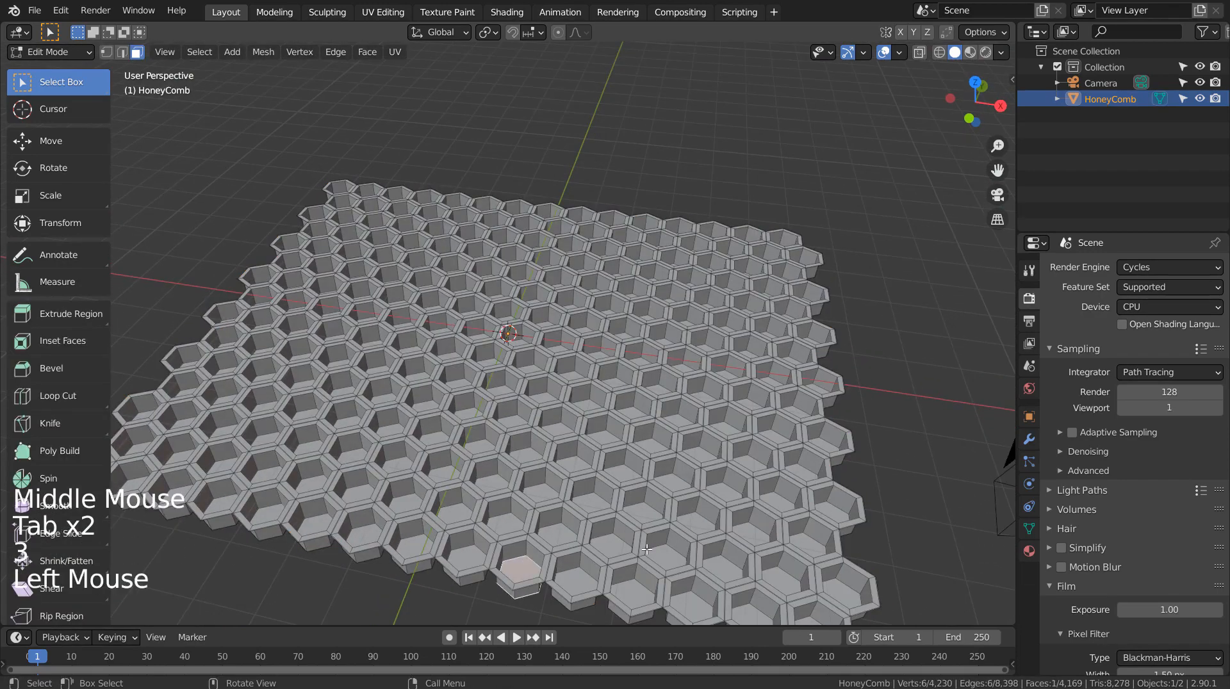
# Reselect the cell bottoms by area and scale them to 0.575, then return to object mode
pyautogui.click(199, 51)
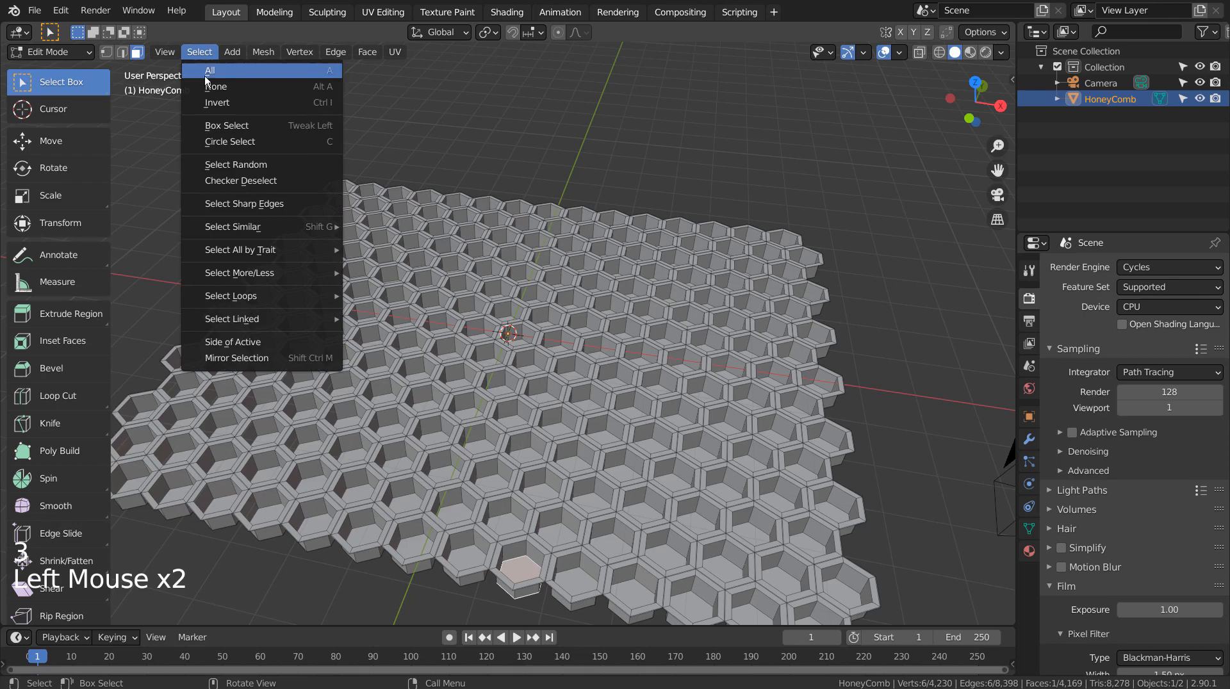
pyautogui.moveTo(231, 227)
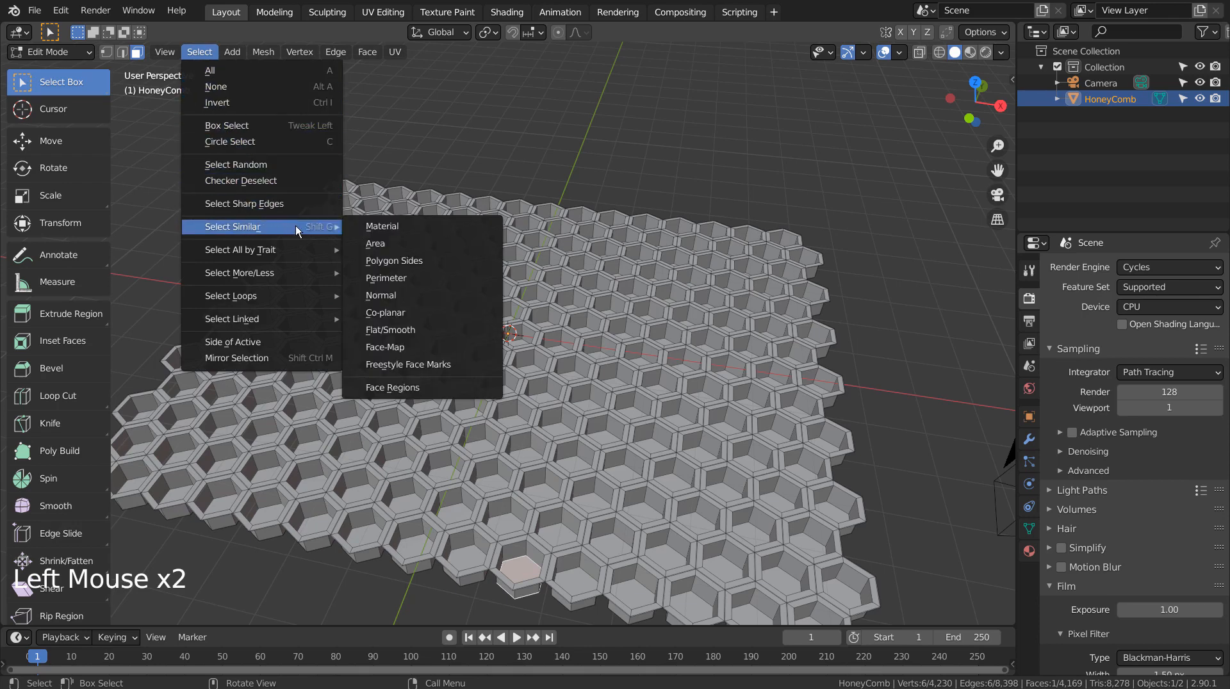
pyautogui.click(375, 243)
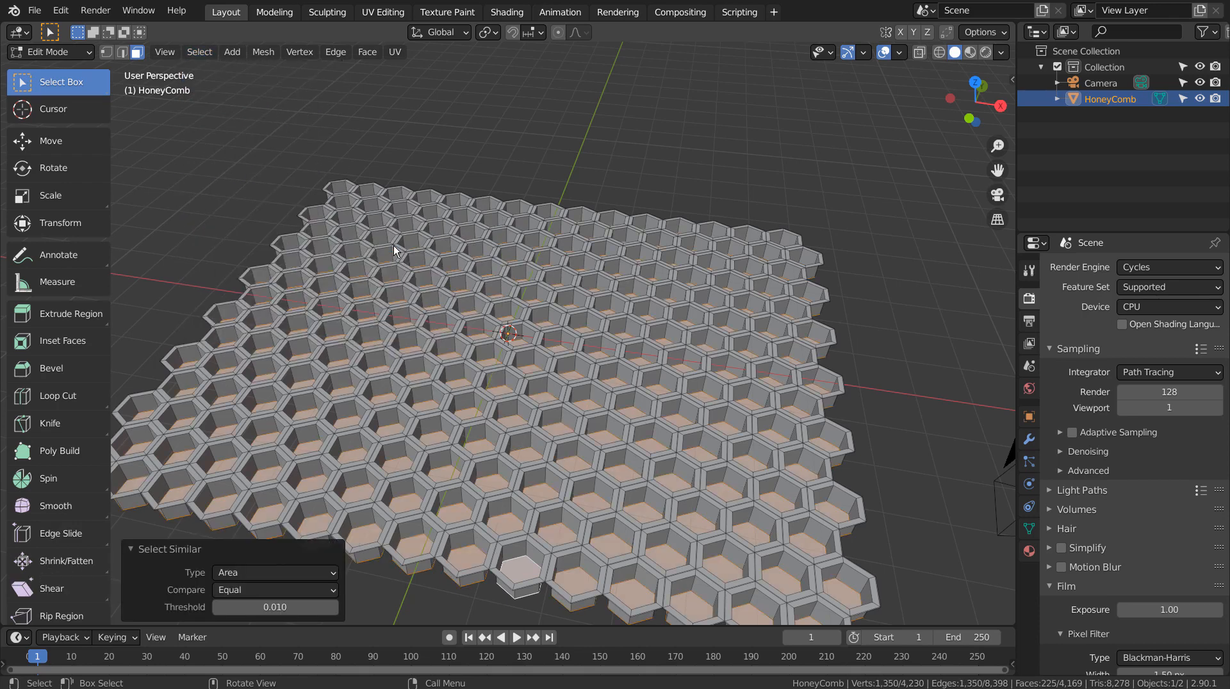
pyautogui.moveTo(776, 321)
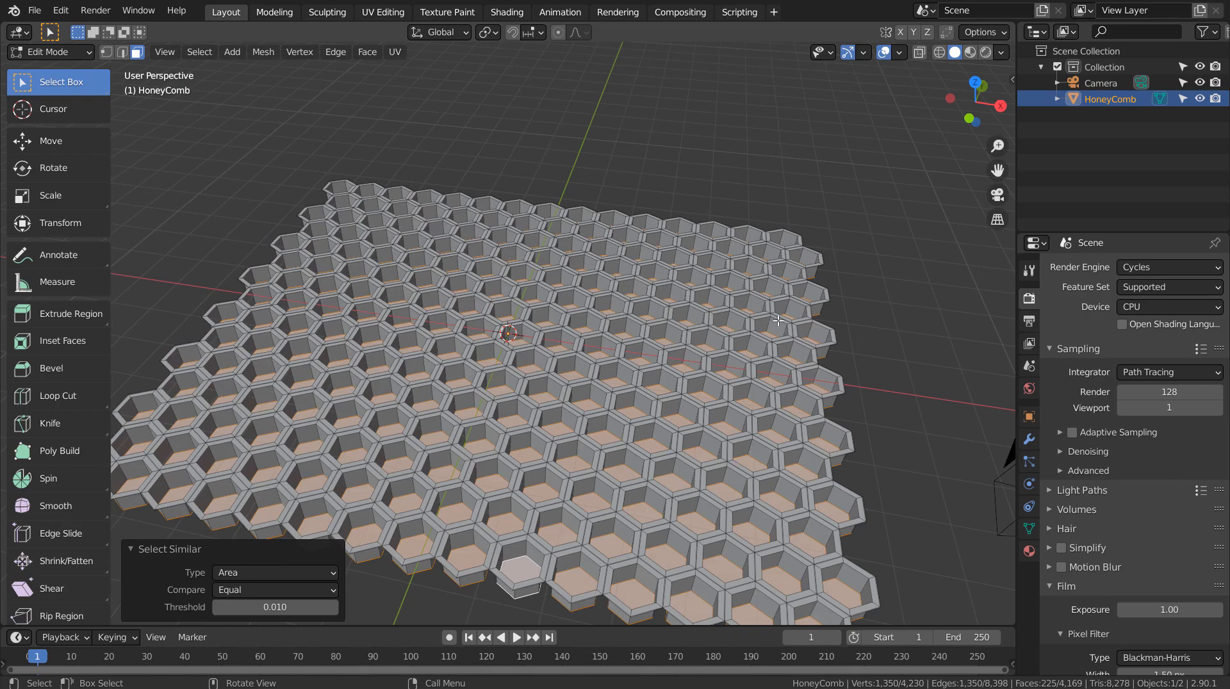
pyautogui.press('s')
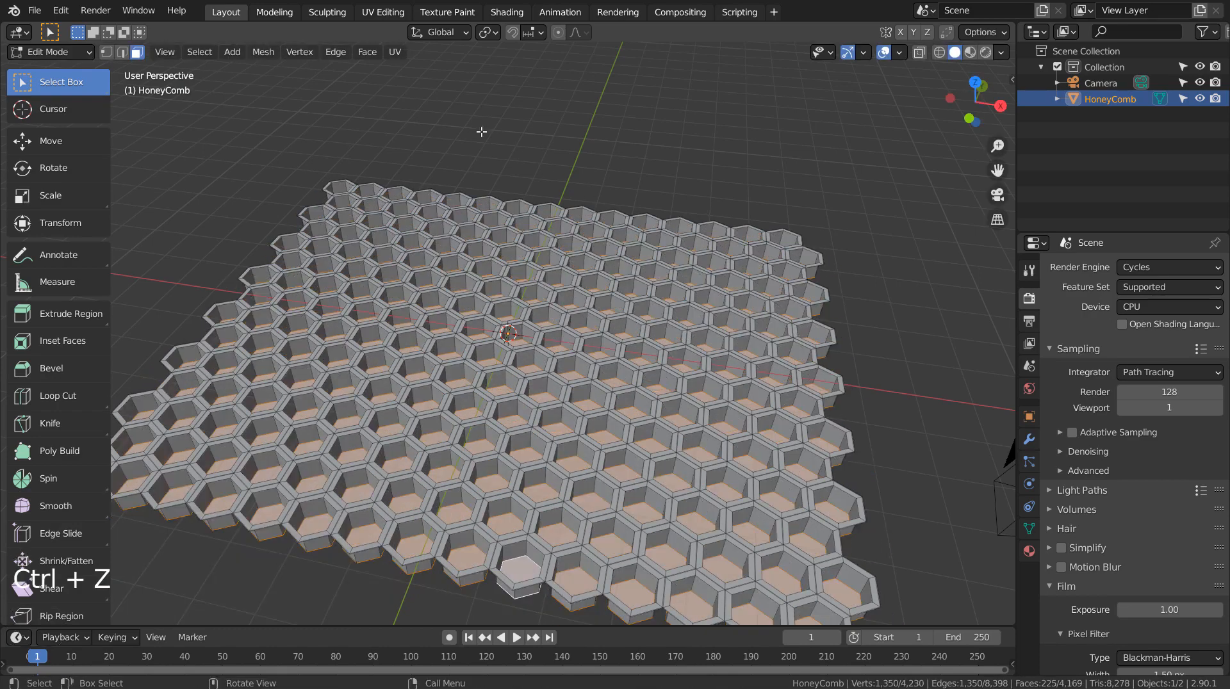
pyautogui.click(488, 32)
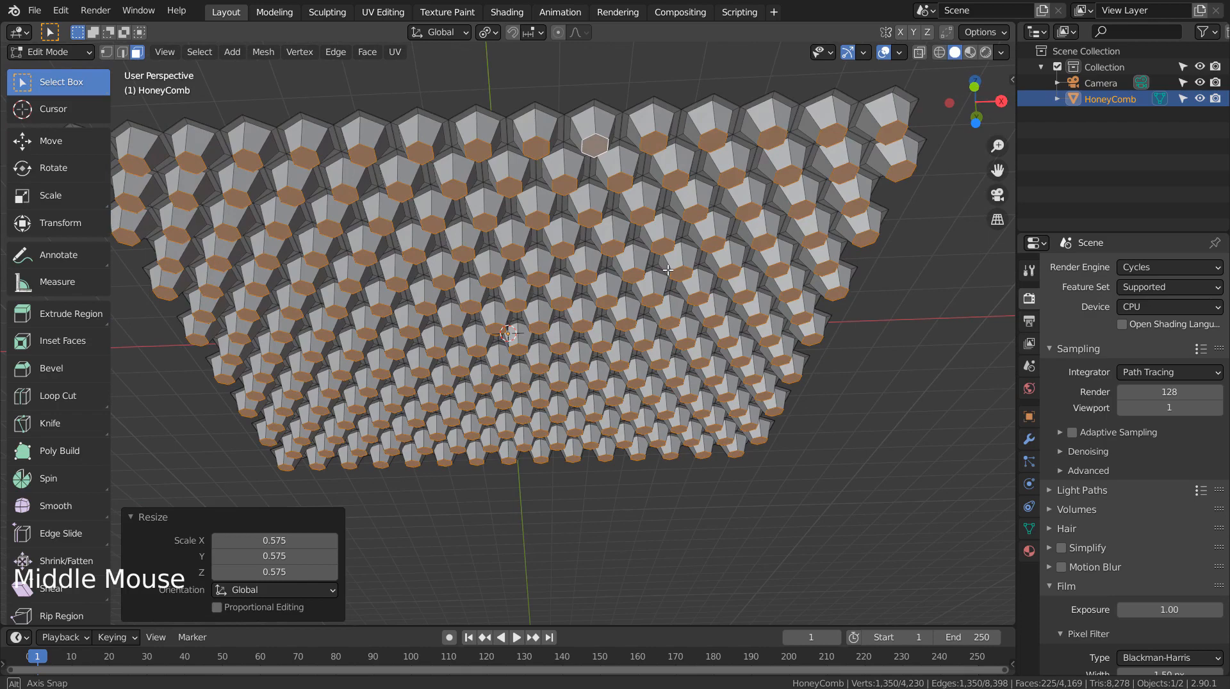
pyautogui.press('Tab')
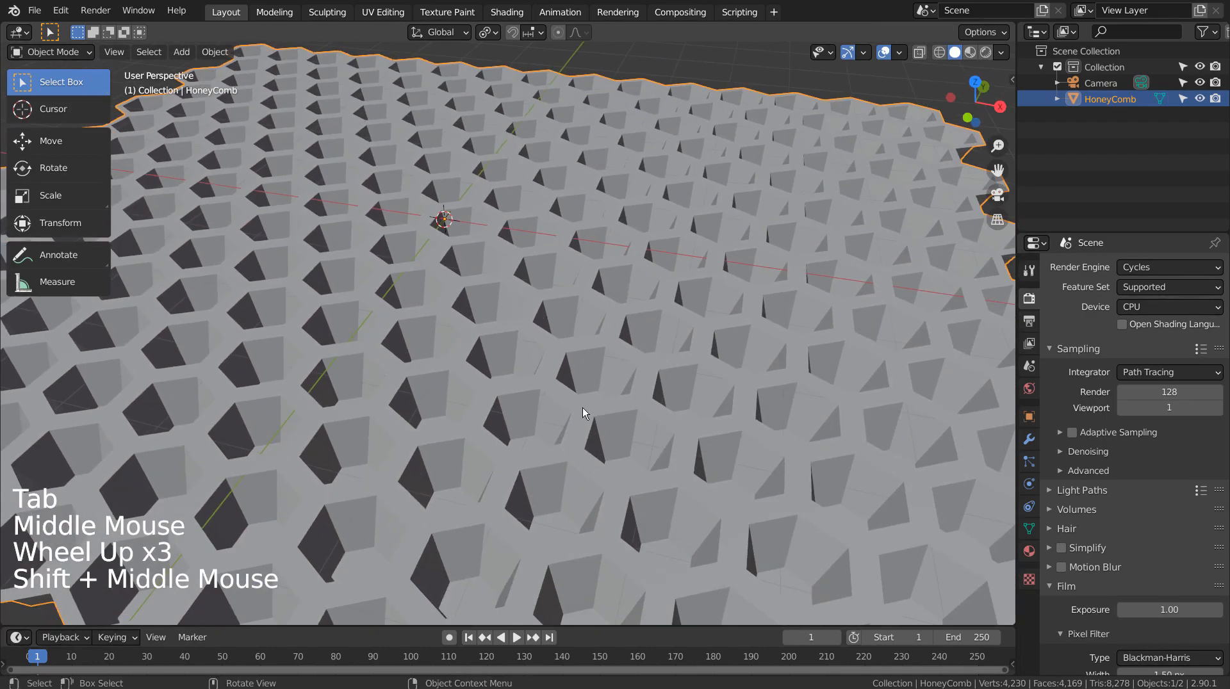
# Frame the tapered honeycomb and show its empty Material Properties
pyautogui.moveTo(584, 413); pyautogui.dragTo(593, 369)
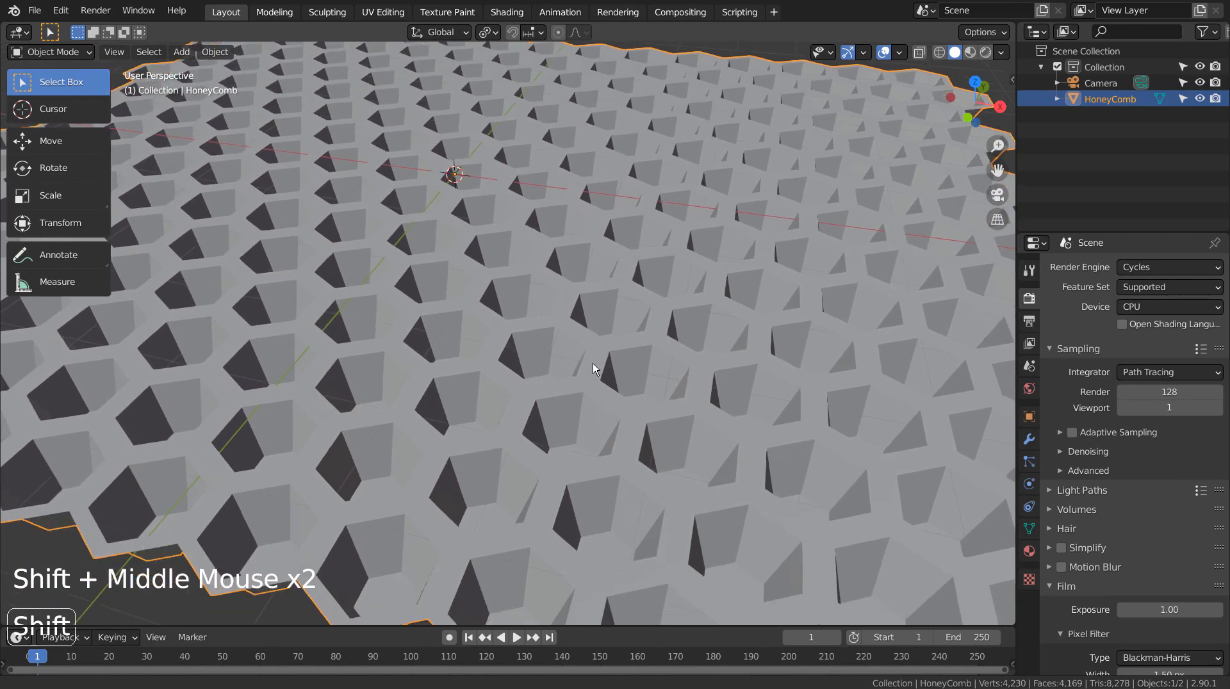
pyautogui.moveTo(592, 369); pyautogui.dragTo(612, 458)
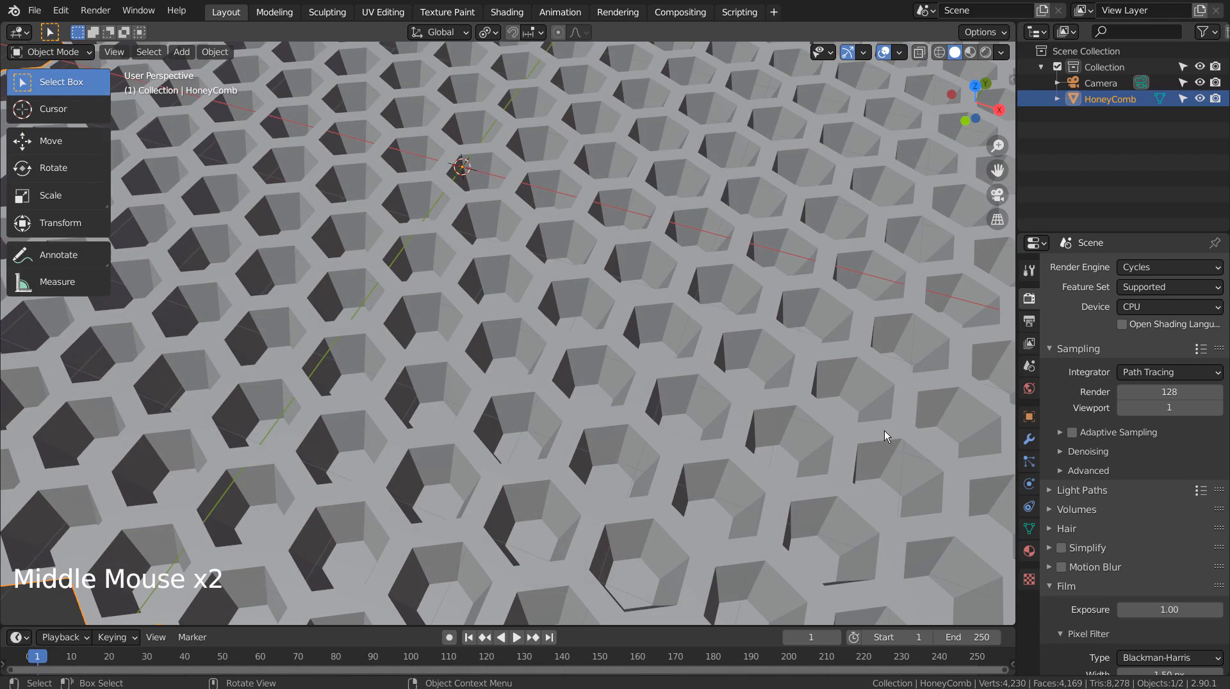
pyautogui.click(1028, 554)
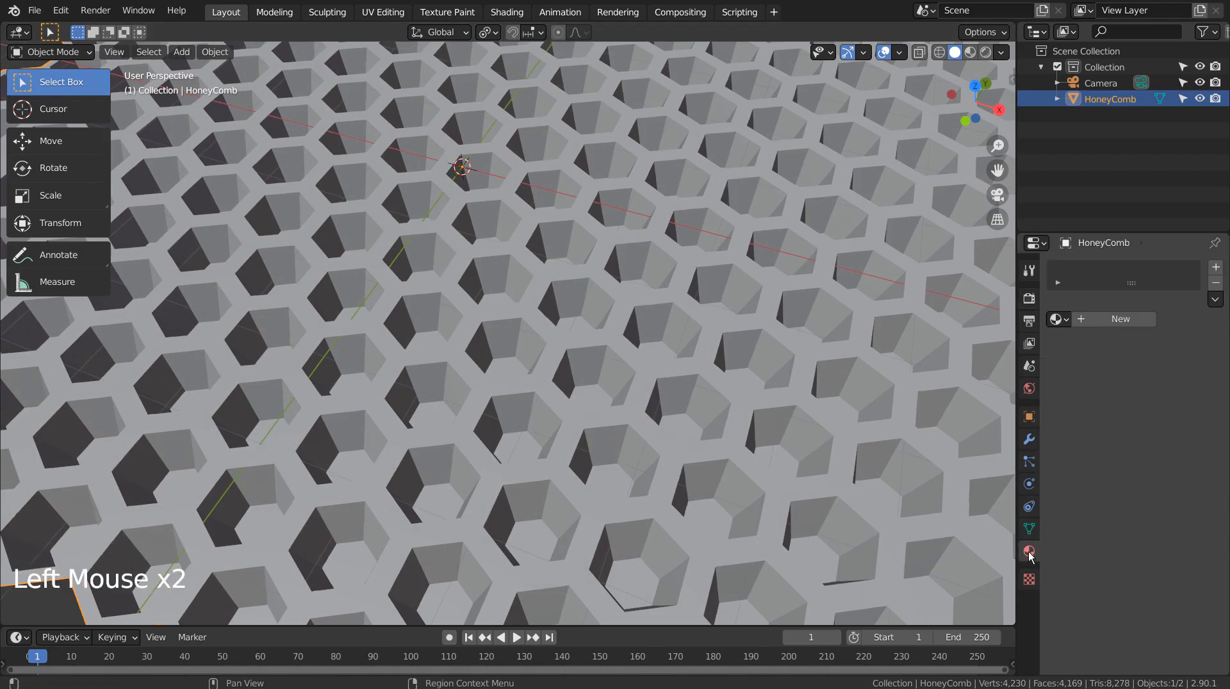
# Create a new light green material and duplicate the honeycomb in place as HoneyComb.001
pyautogui.click(1169, 453)
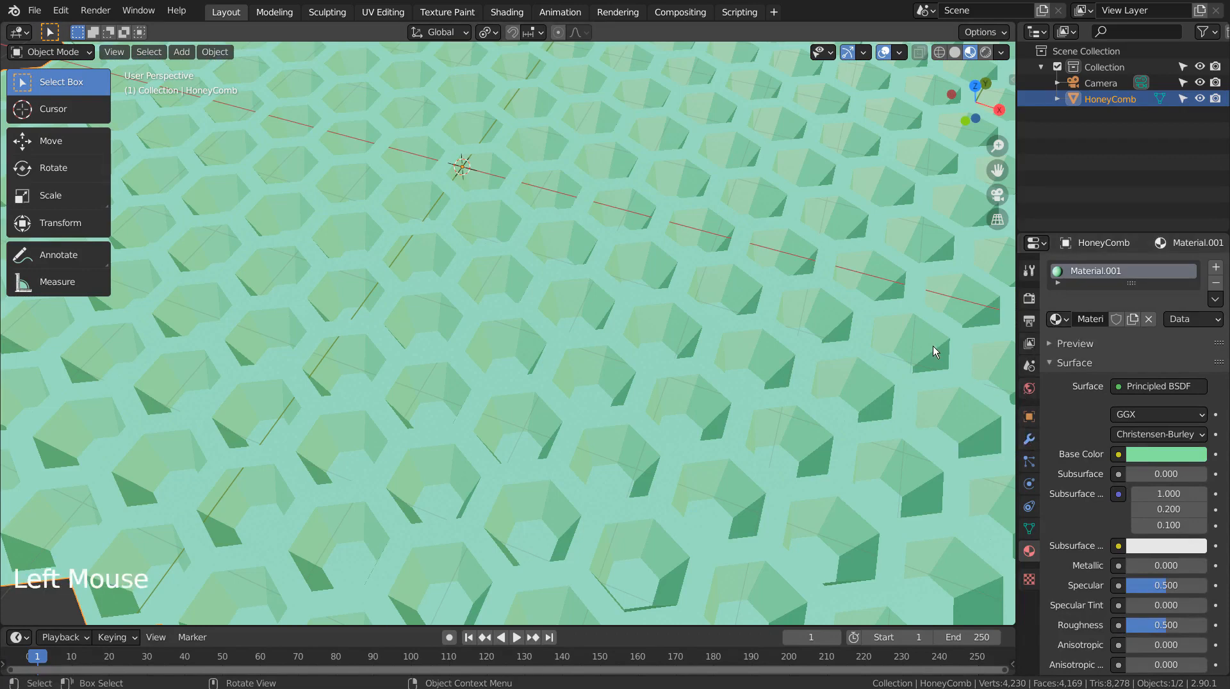
pyautogui.press('shift+d')
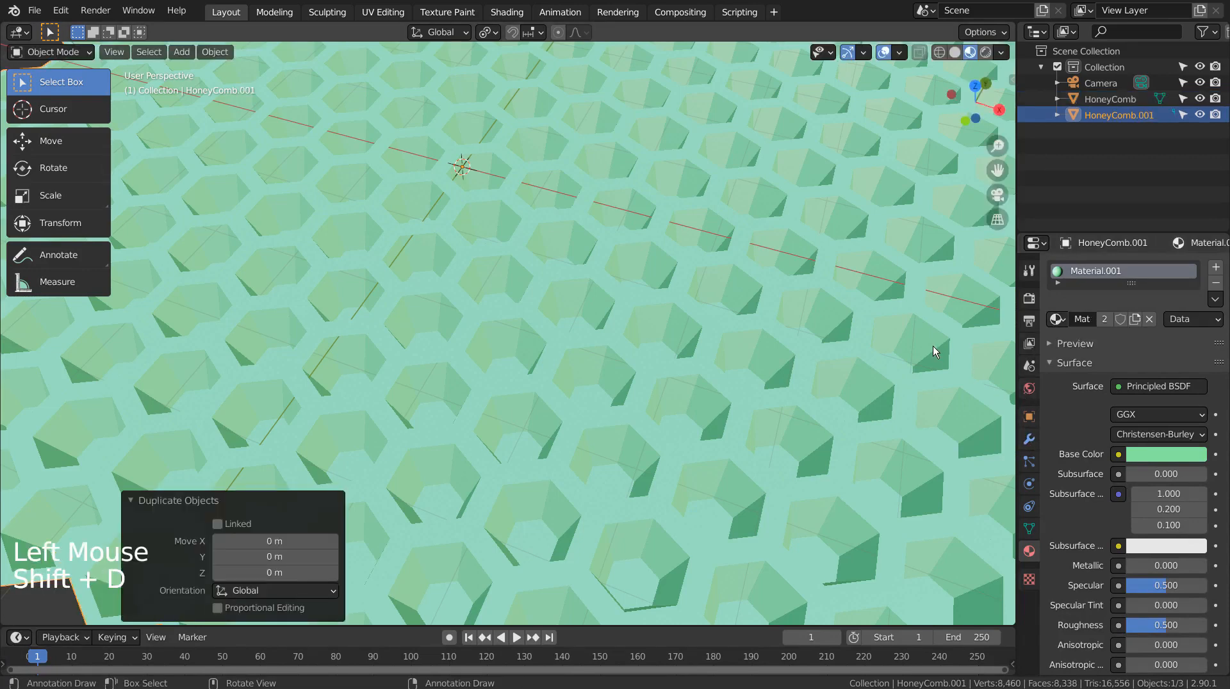
# Give HoneyComb.001 a Wireframe modifier with thickness 0.01 and a black material
pyautogui.click(1029, 438)
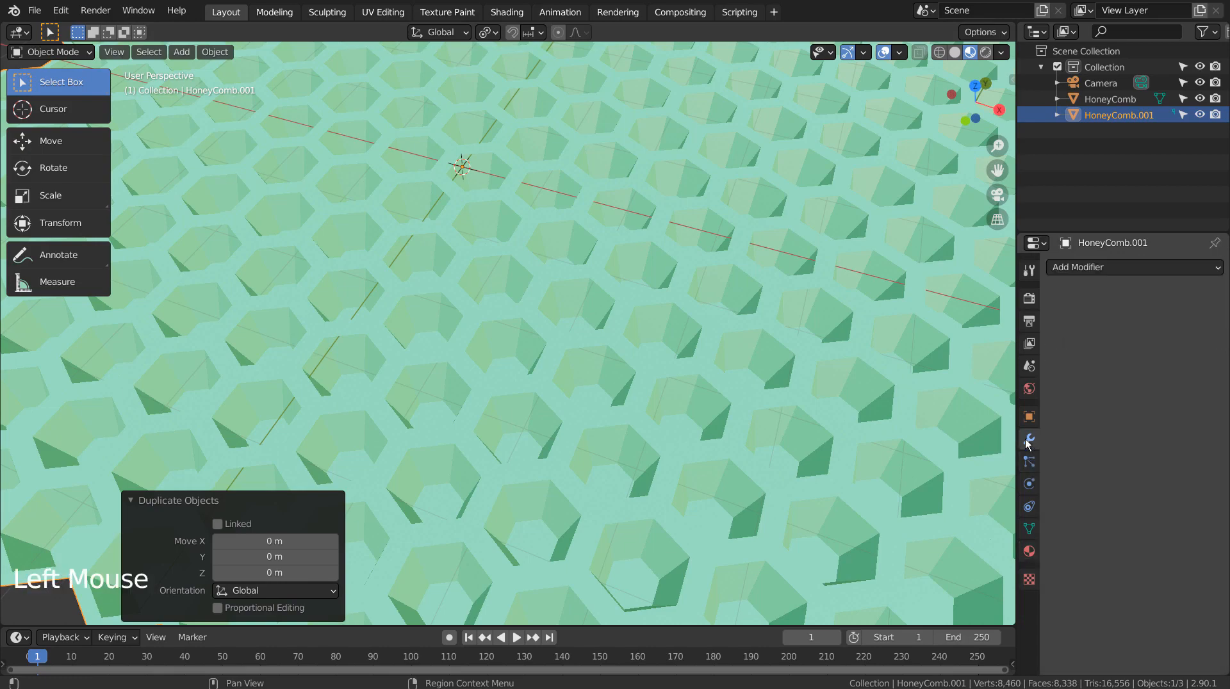
pyautogui.click(1129, 266)
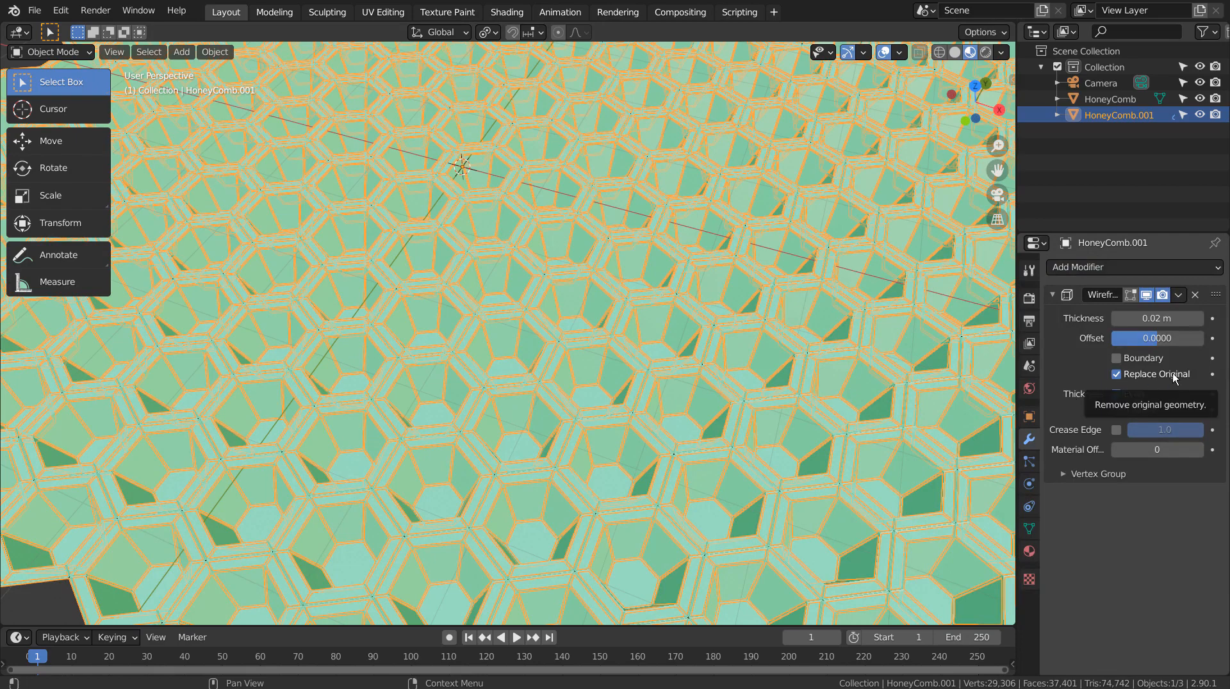
pyautogui.click(1155, 317)
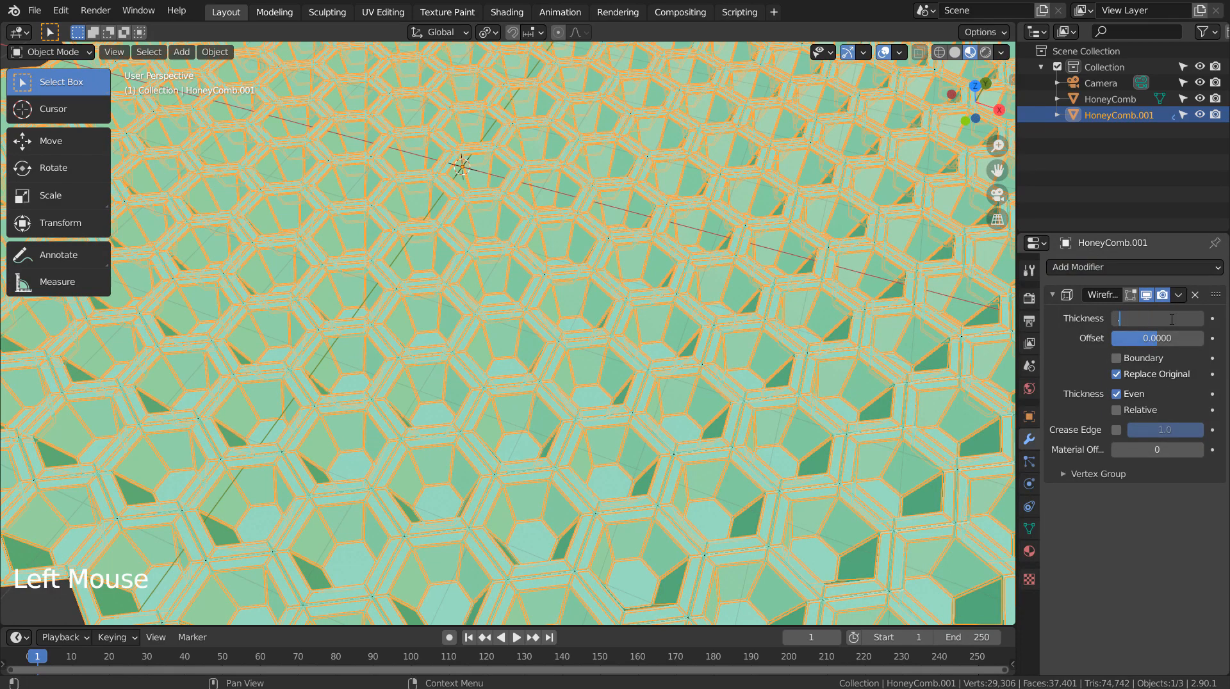
pyautogui.write('0.01')
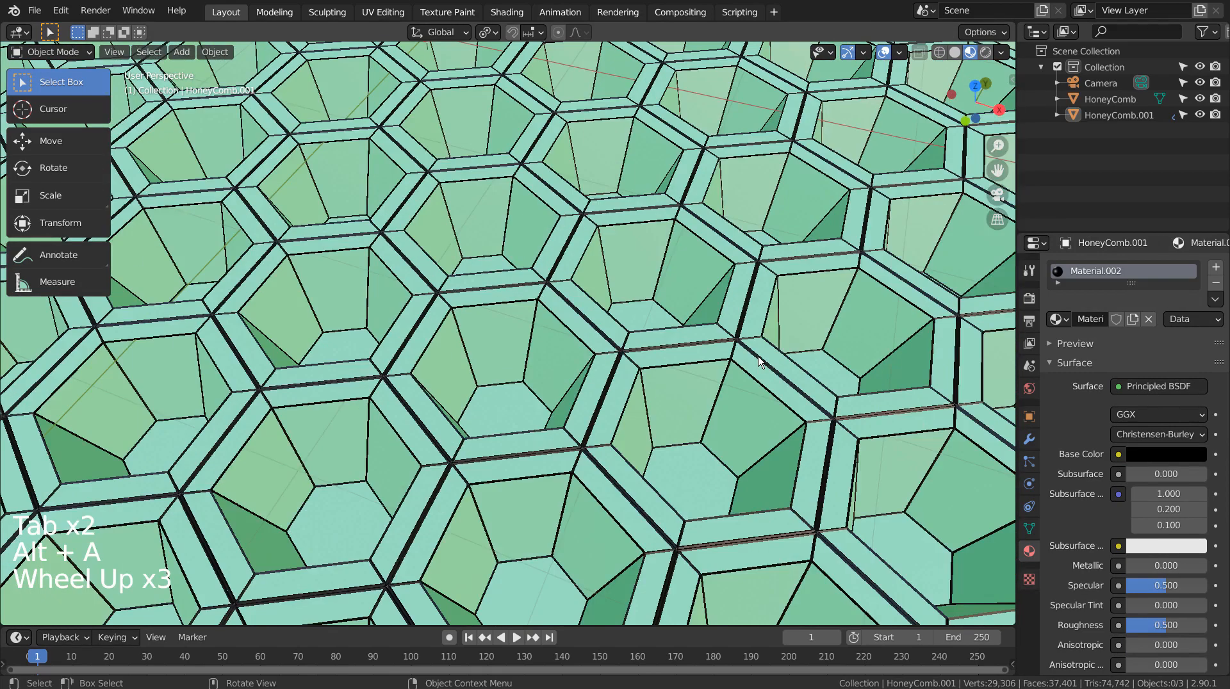
# Zoom out and preview the green cells with black wire edges in Rendered shading
pyautogui.scroll(-3)
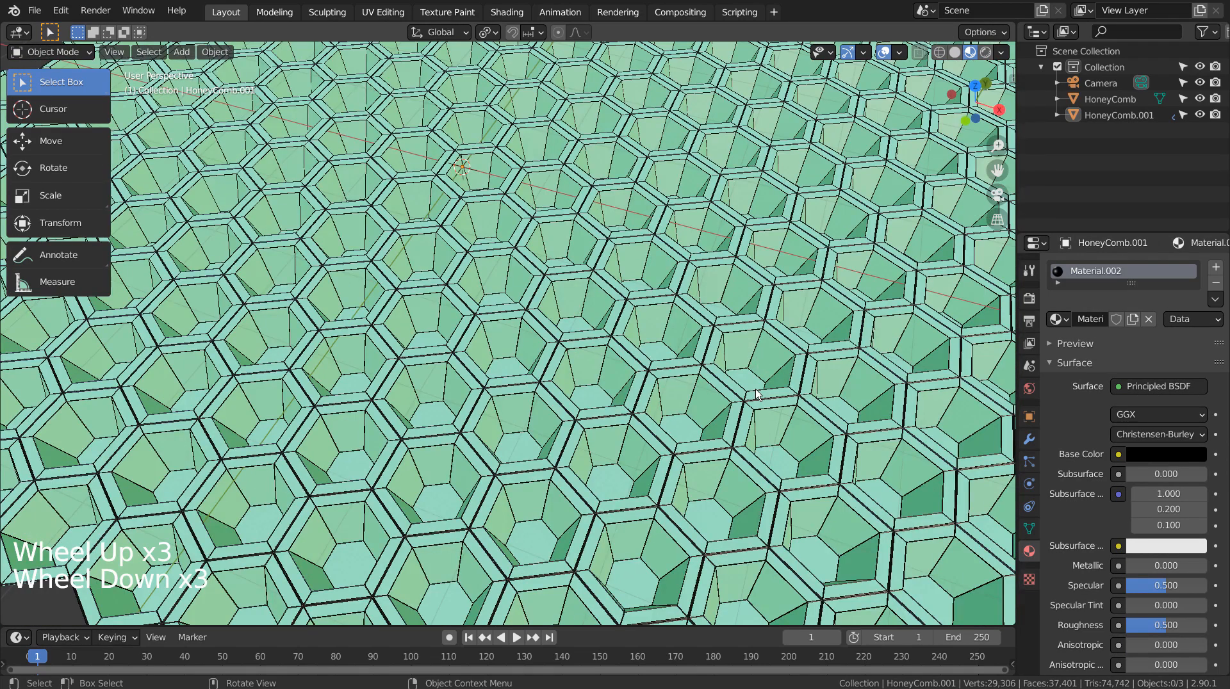
pyautogui.scroll(-3)
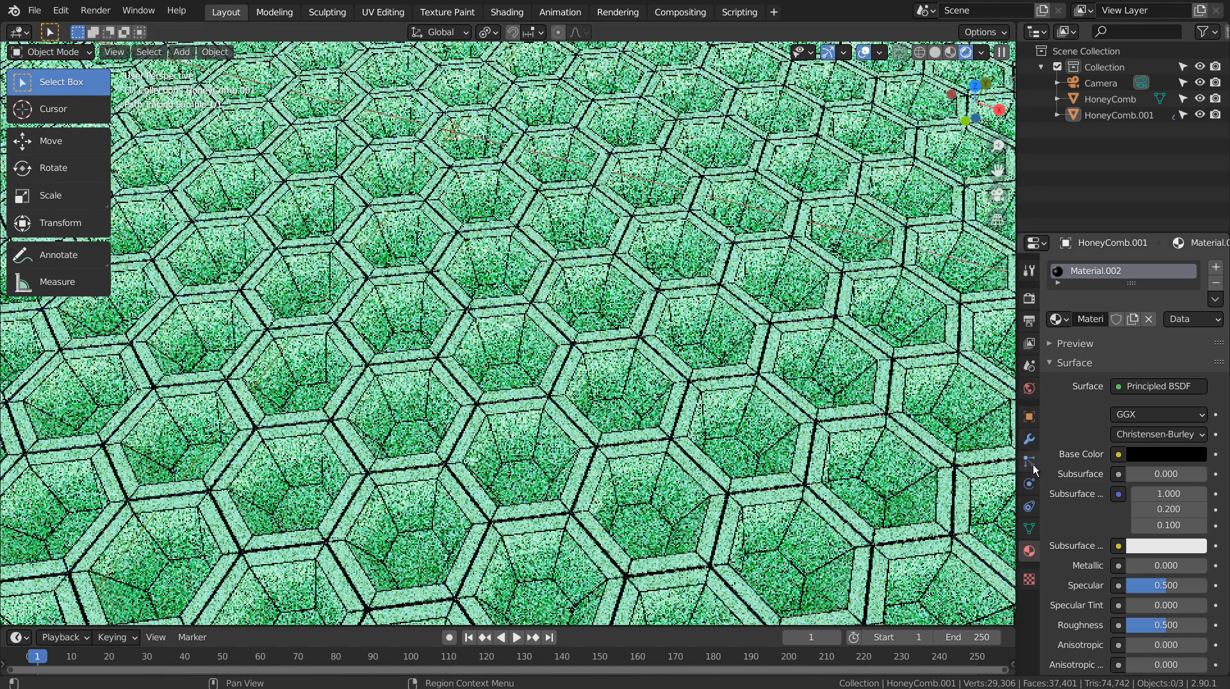
# In World Properties drive the Color with a Nishita Sky Texture instead of forest.exr
pyautogui.click(1029, 388)
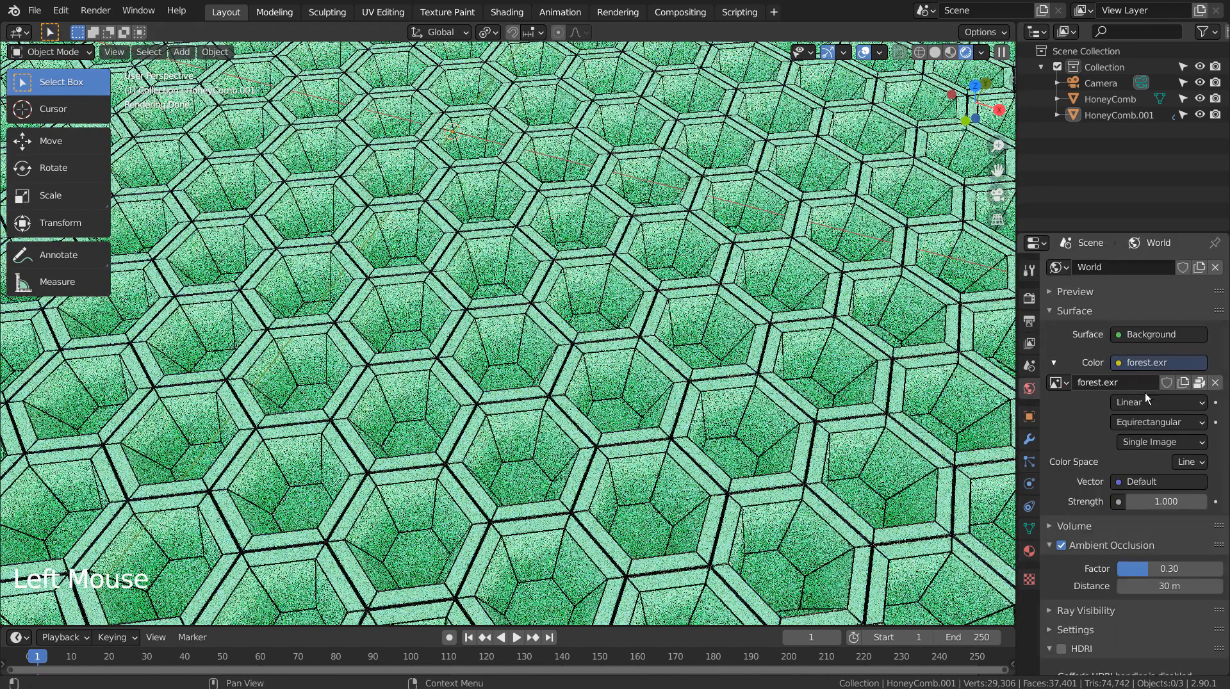
pyautogui.click(1059, 381)
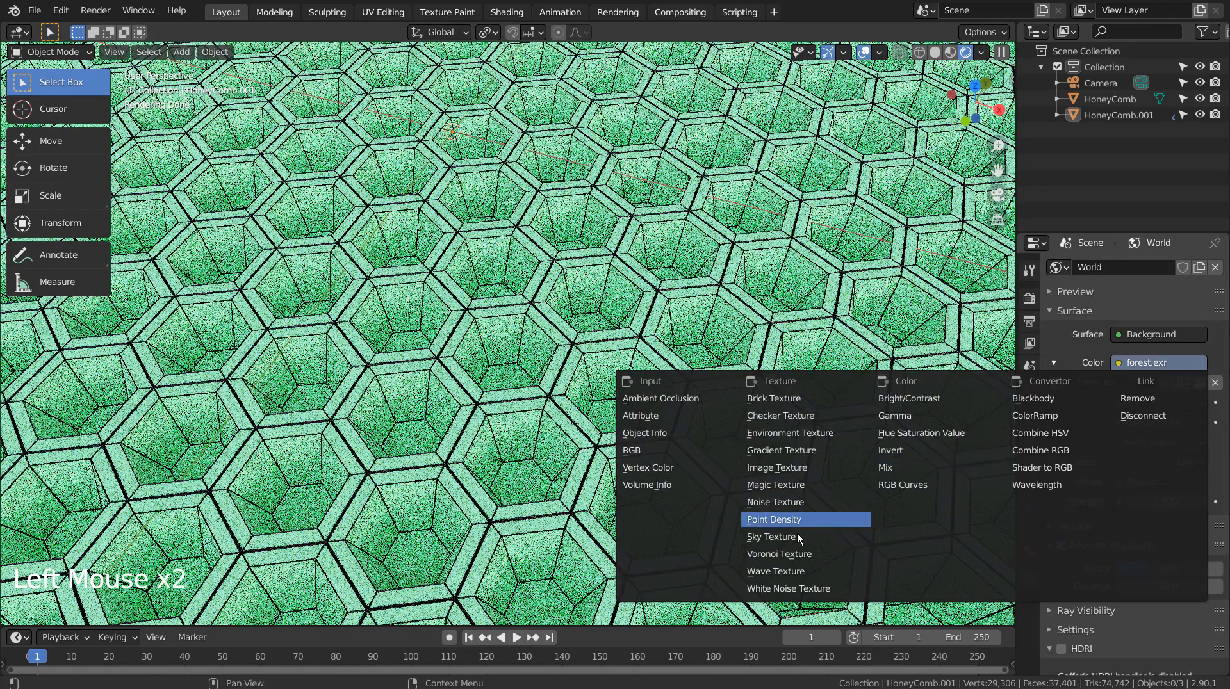
pyautogui.moveTo(784, 537)
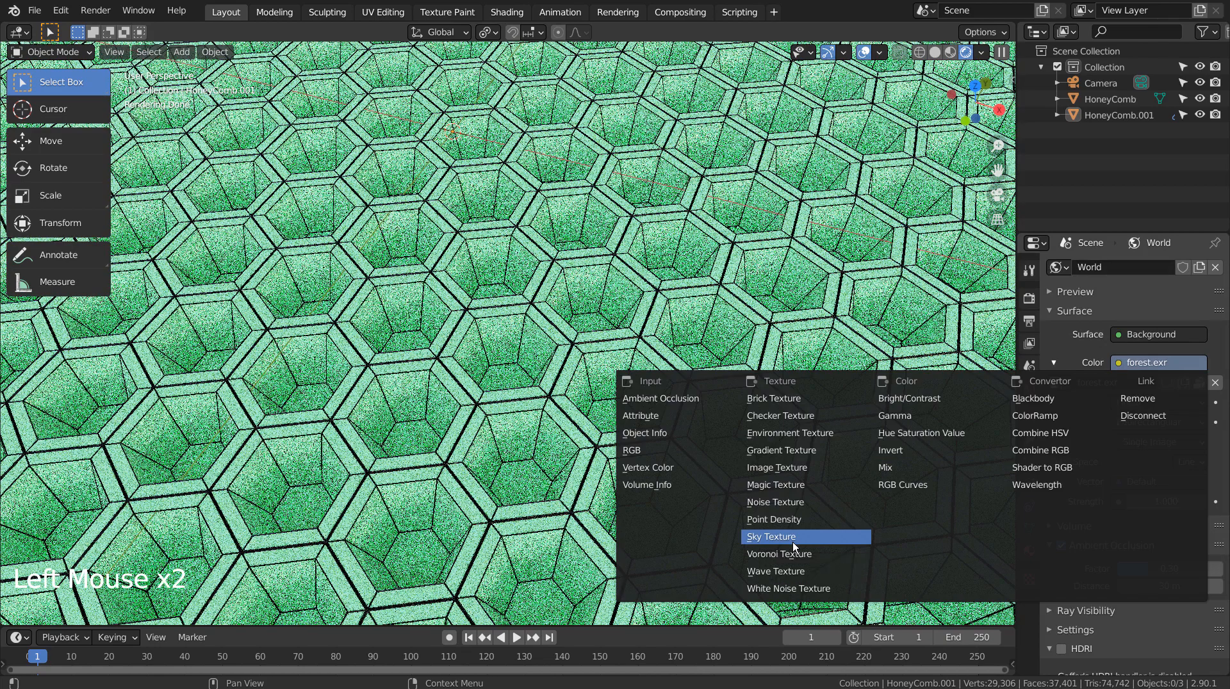
pyautogui.click(770, 537)
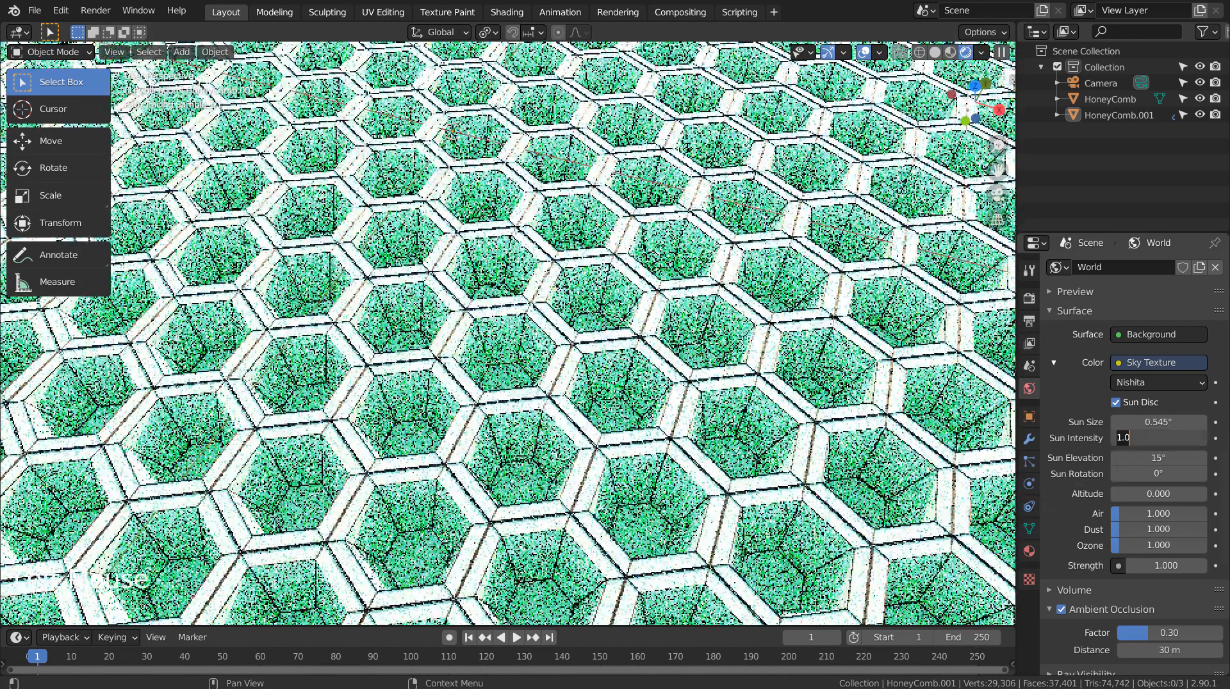
# Dim the Nishita sky to strength 0.1 and angle the sun to 45° elevation
pyautogui.write('0.100')
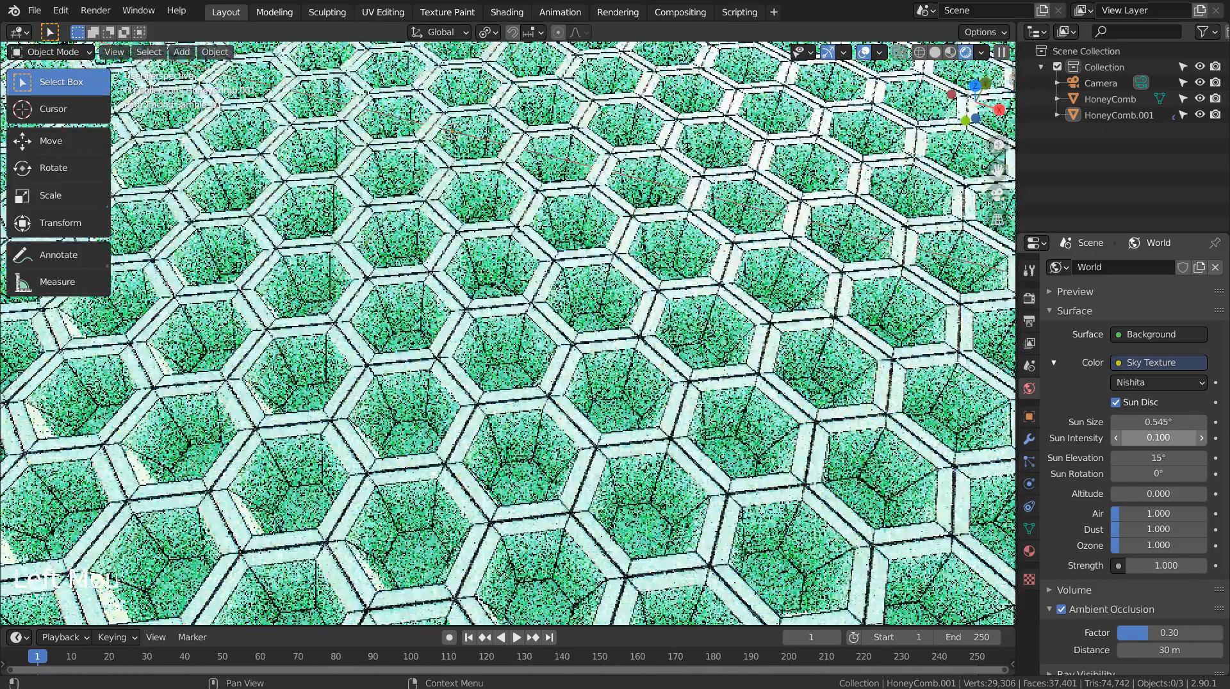
pyautogui.click(1157, 438)
pyautogui.write('d')
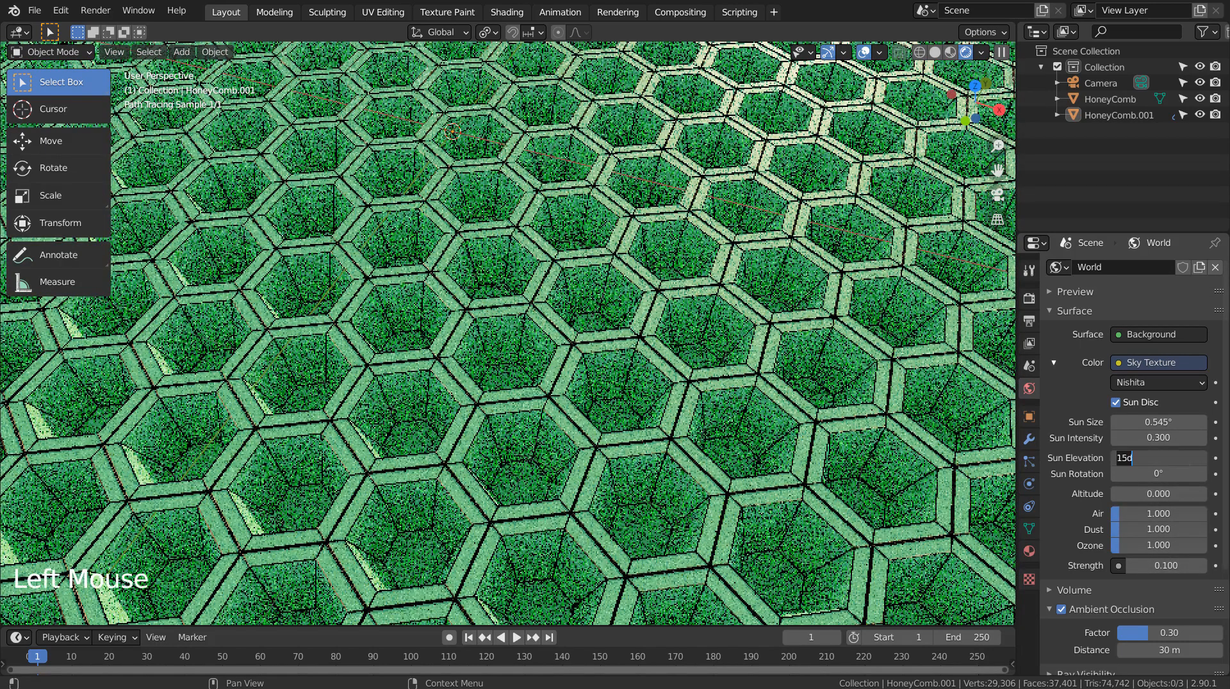
pyautogui.write('45°')
pyautogui.click(1158, 474)
pyautogui.write('270')
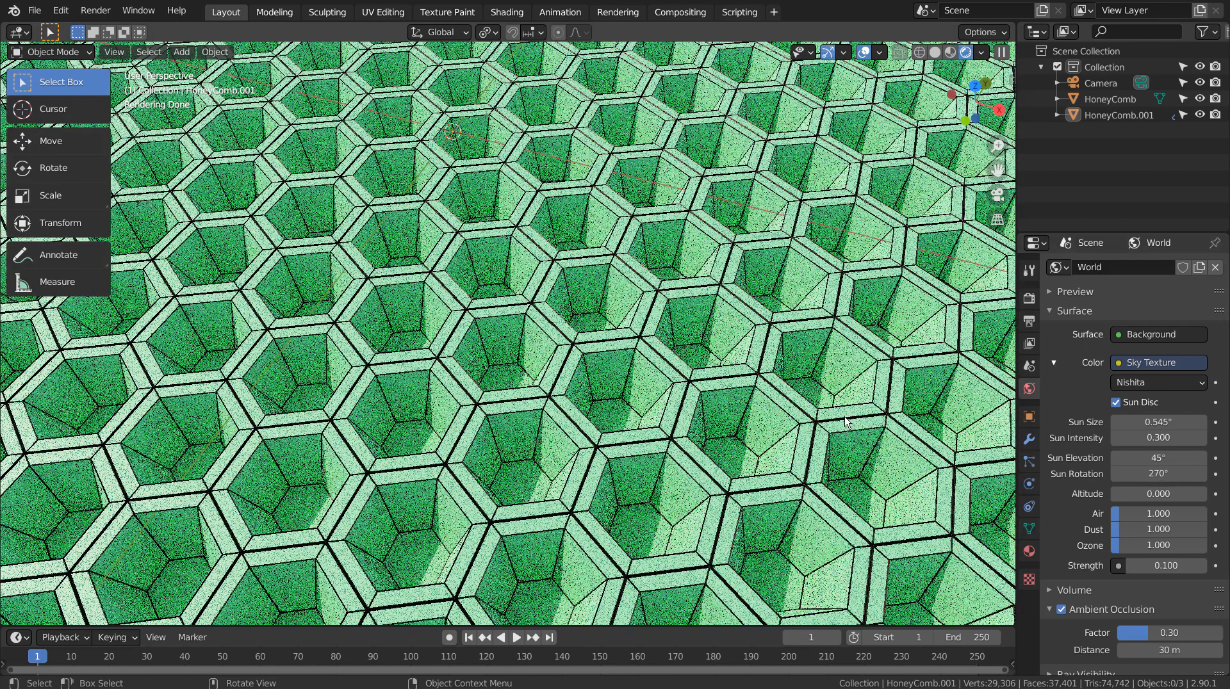
pyautogui.scroll(-3)
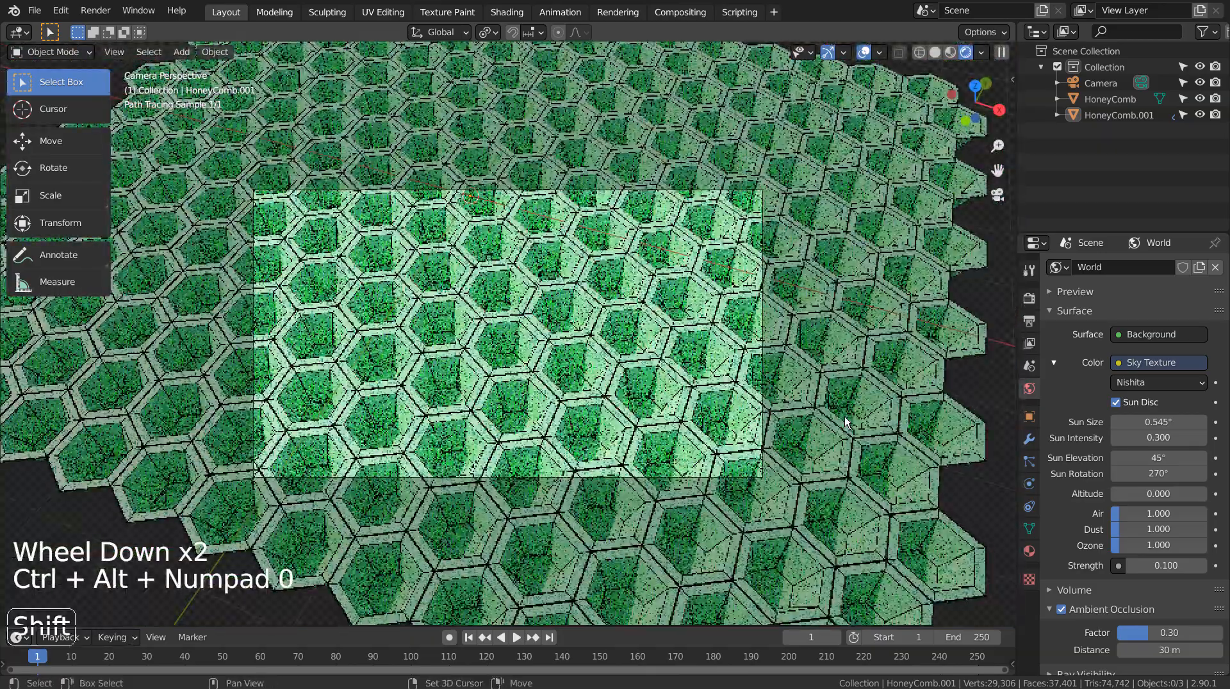
# Frame the shadowed honeycomb with the camera and show the Cycles render settings
pyautogui.press('shift+`')
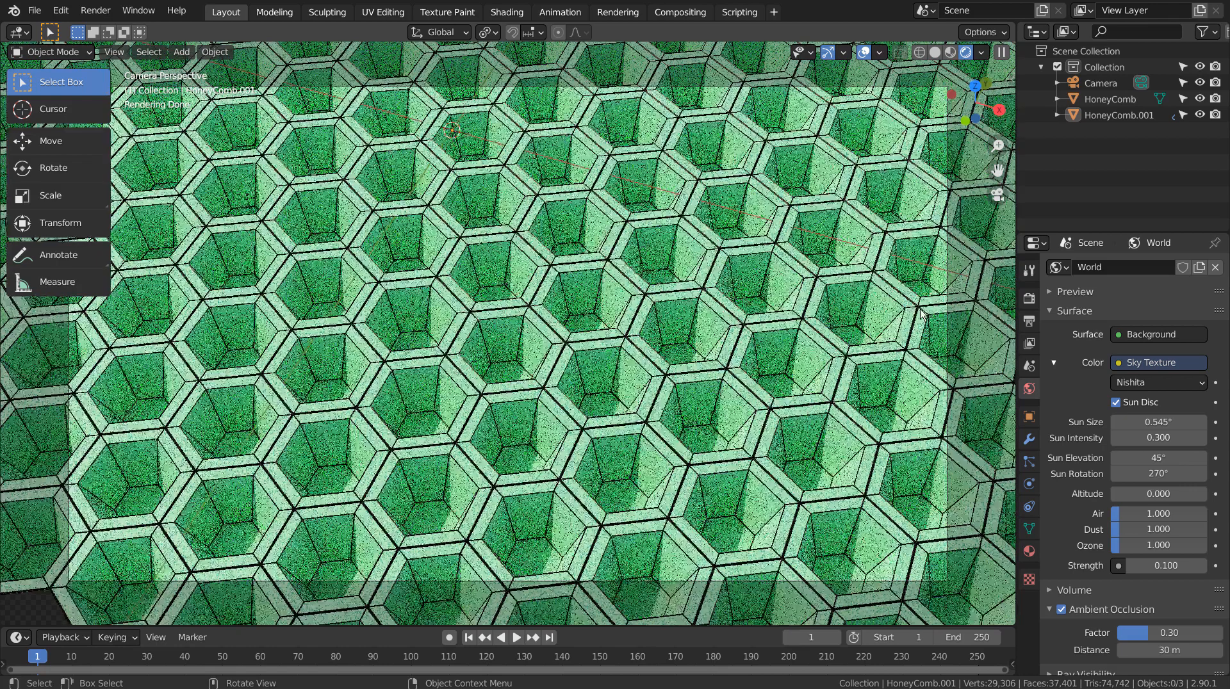
pyautogui.click(1028, 294)
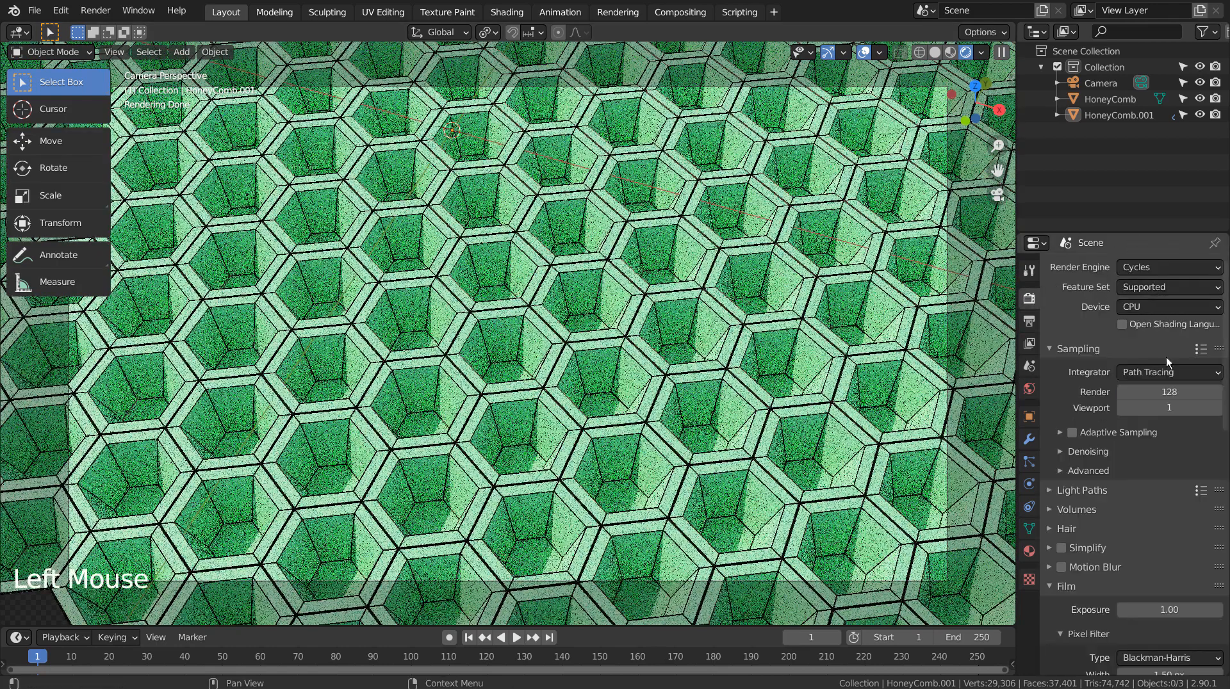